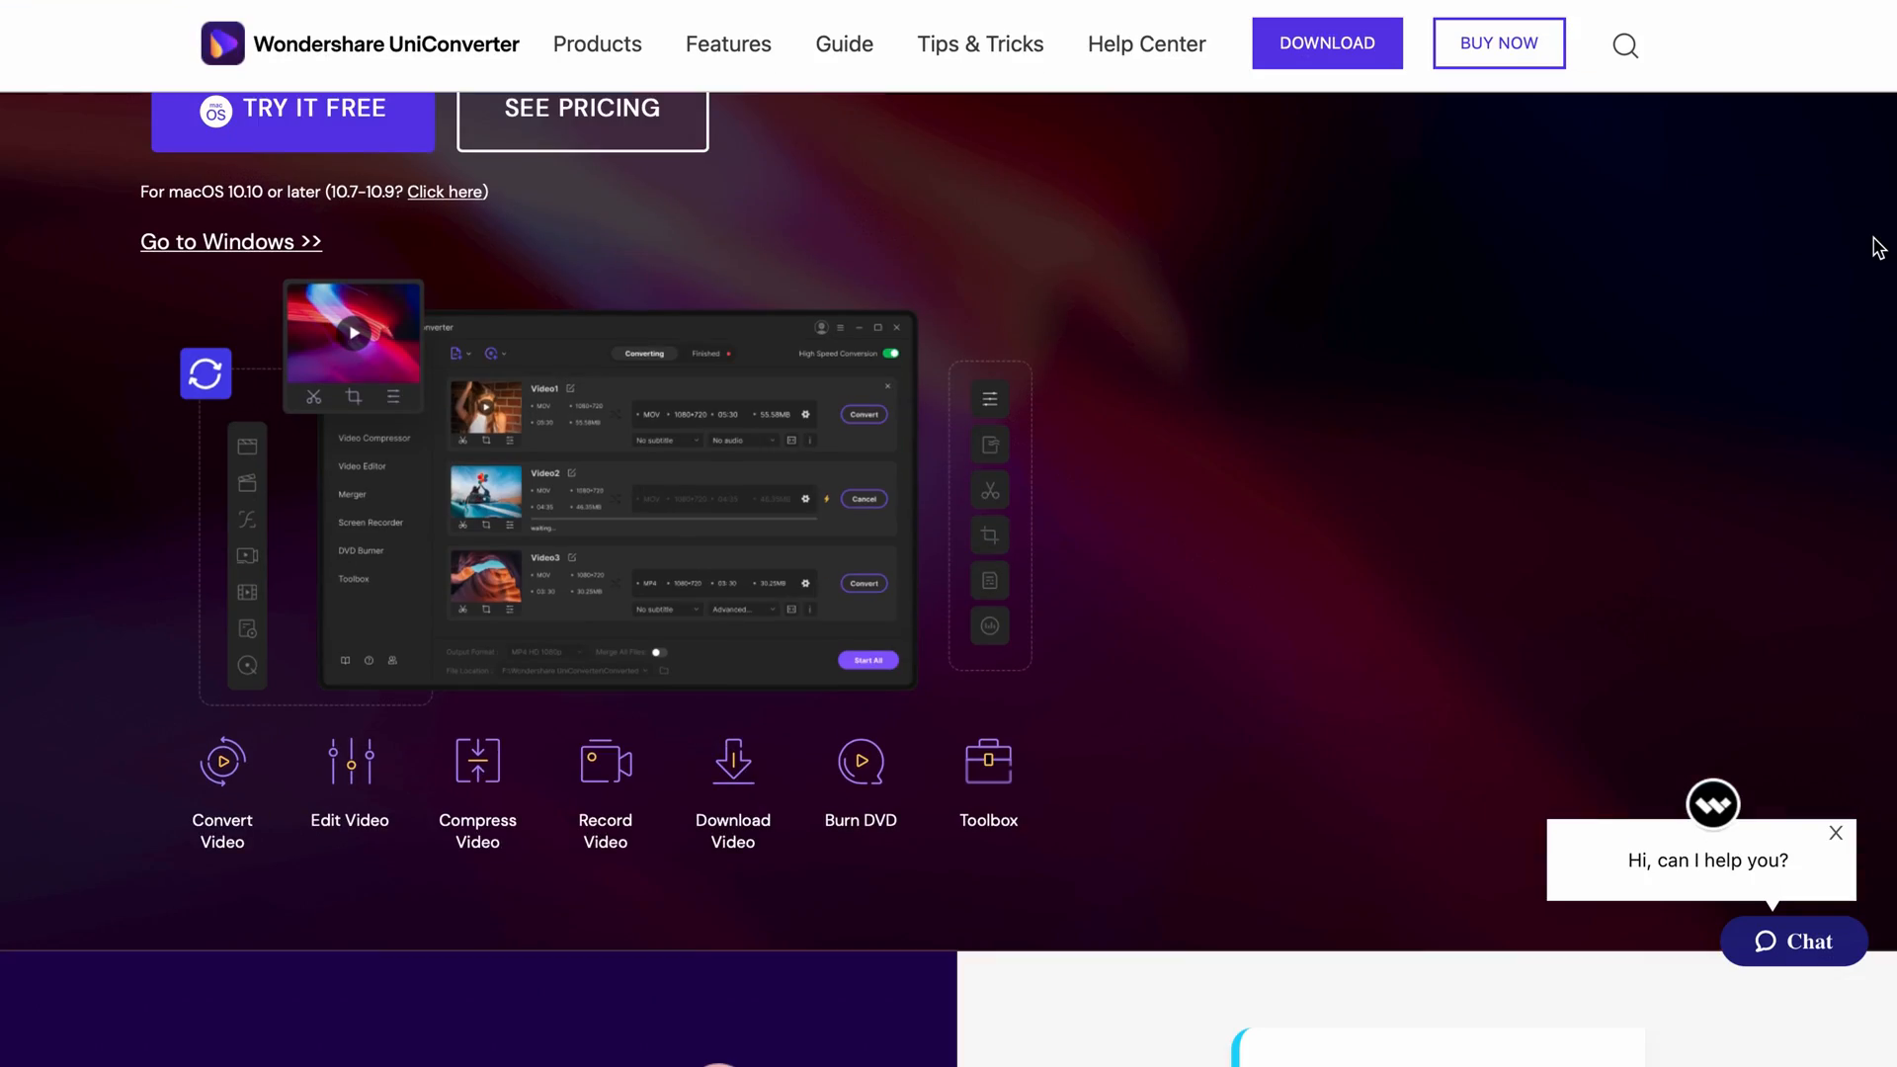
Scroll the UniConverter product page past the feature icons to the reviews section.
scroll("down", 3)
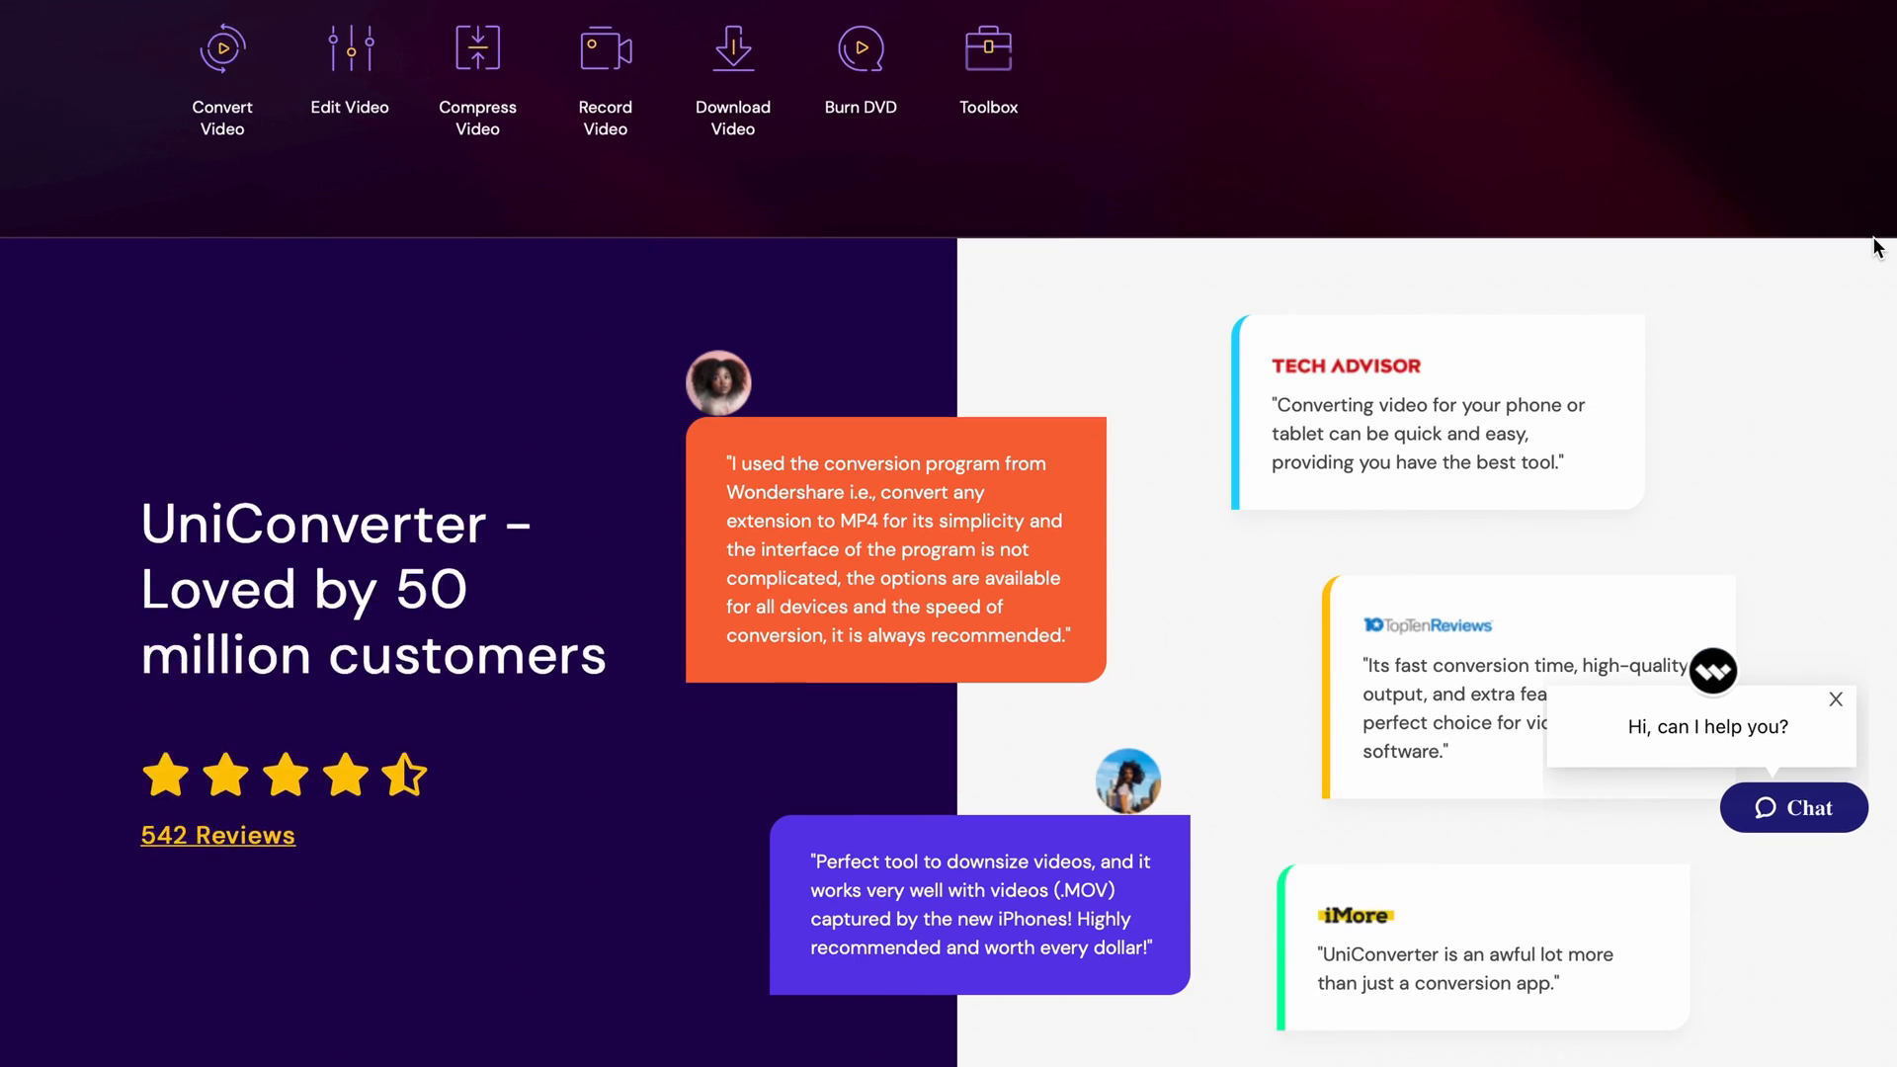
scroll("down", 3)
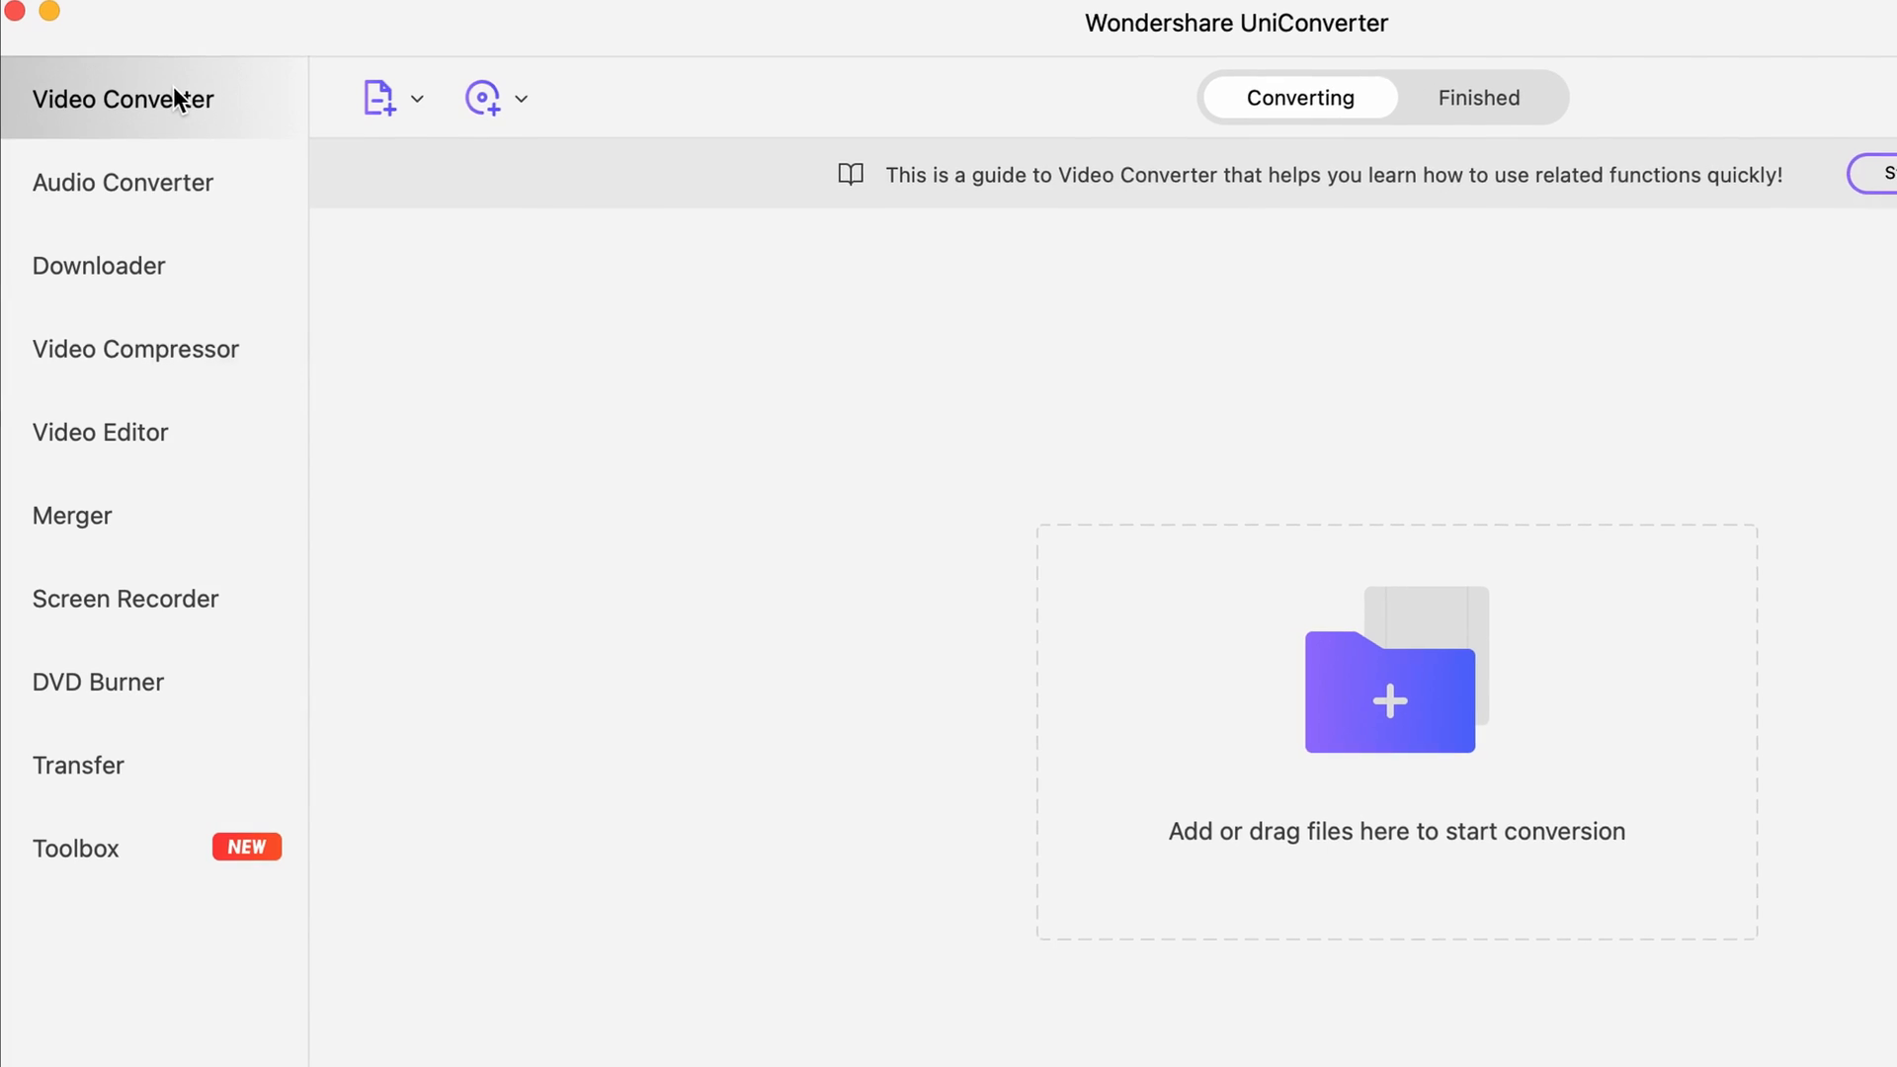
left_click(137, 348)
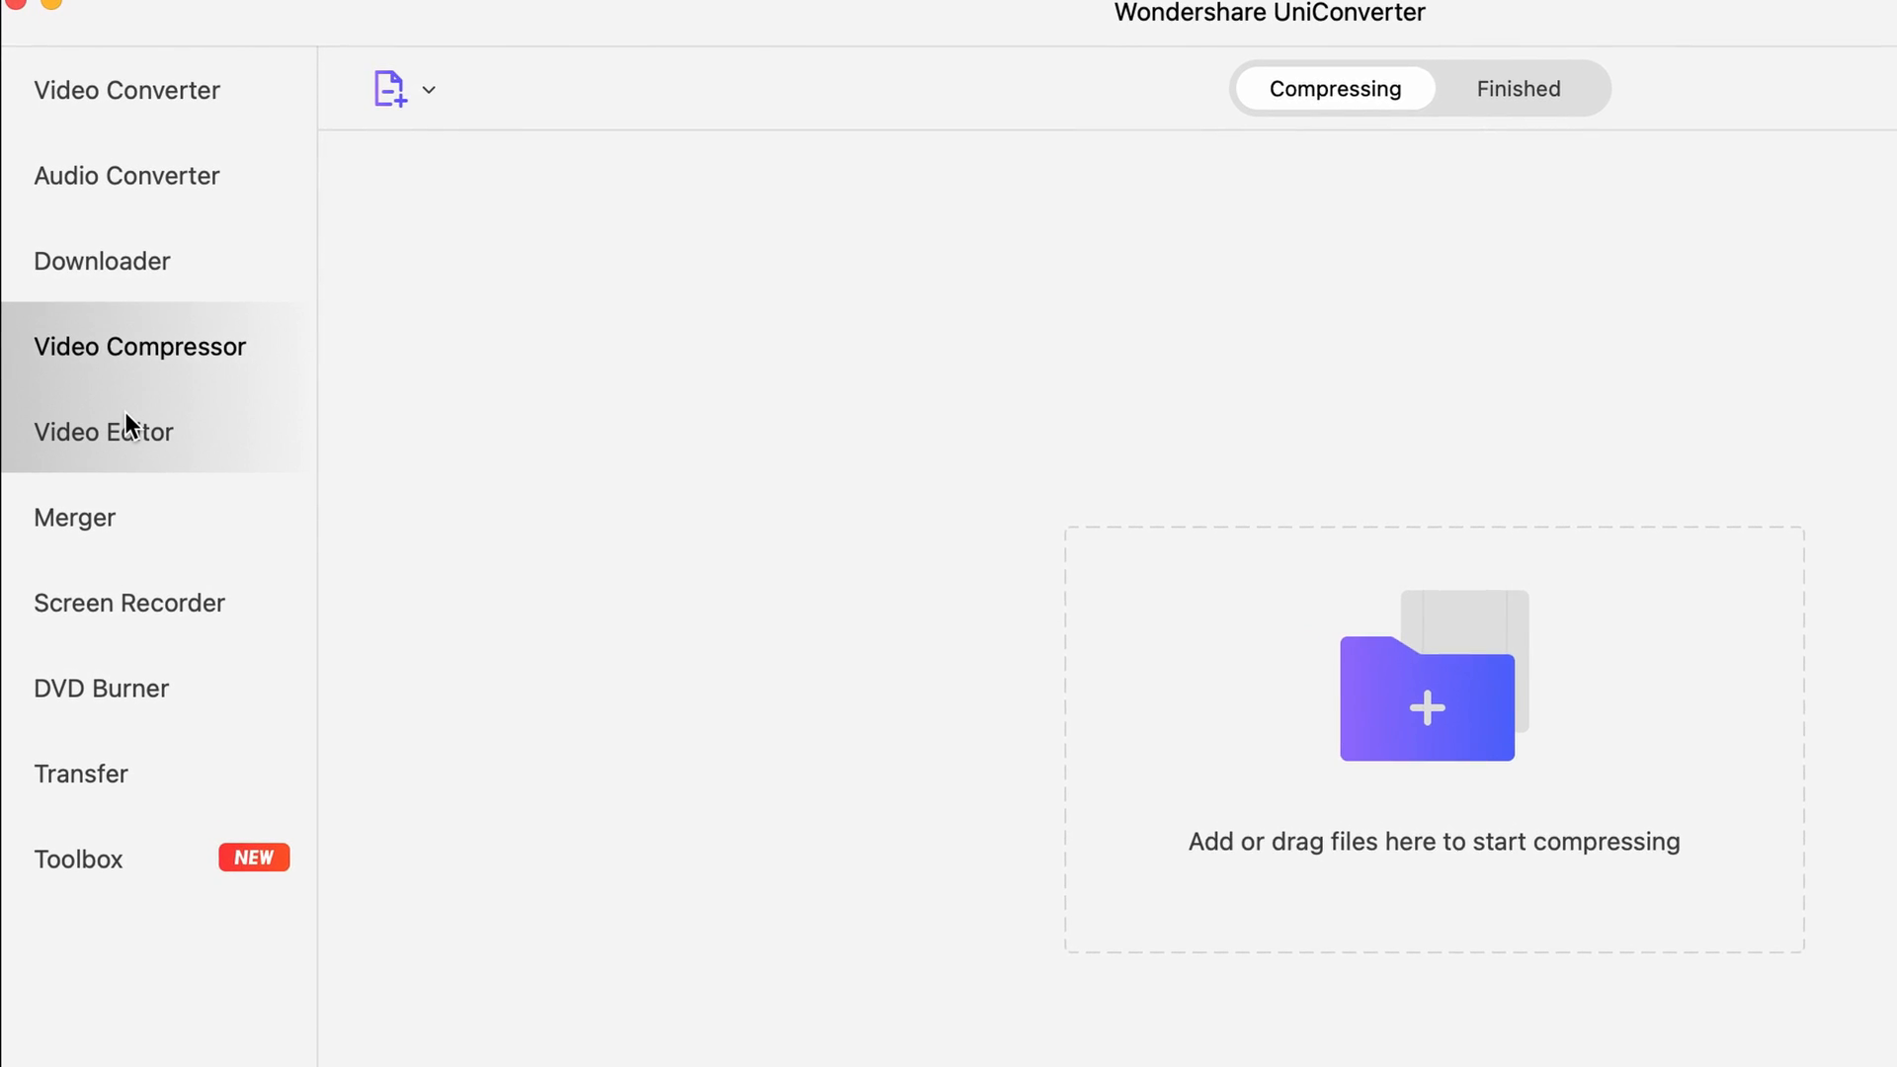
left_click(131, 607)
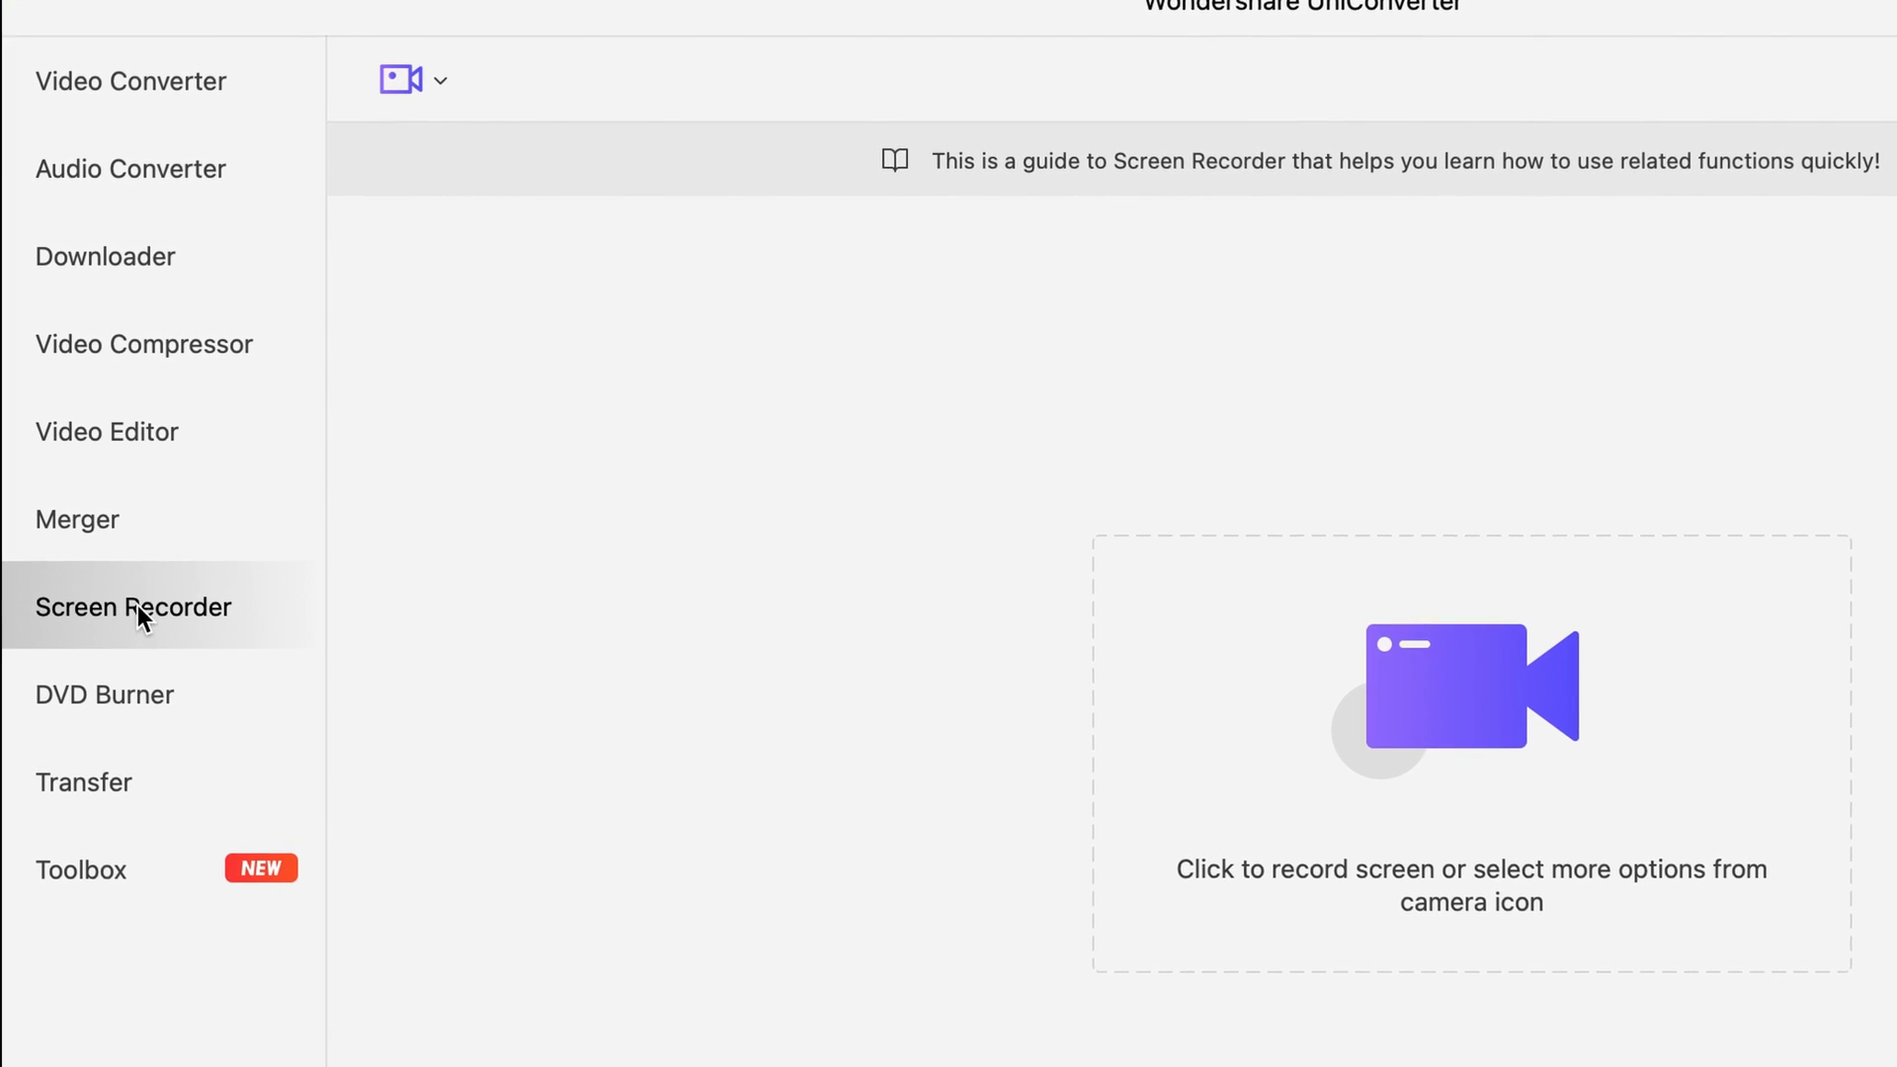
left_click(107, 699)
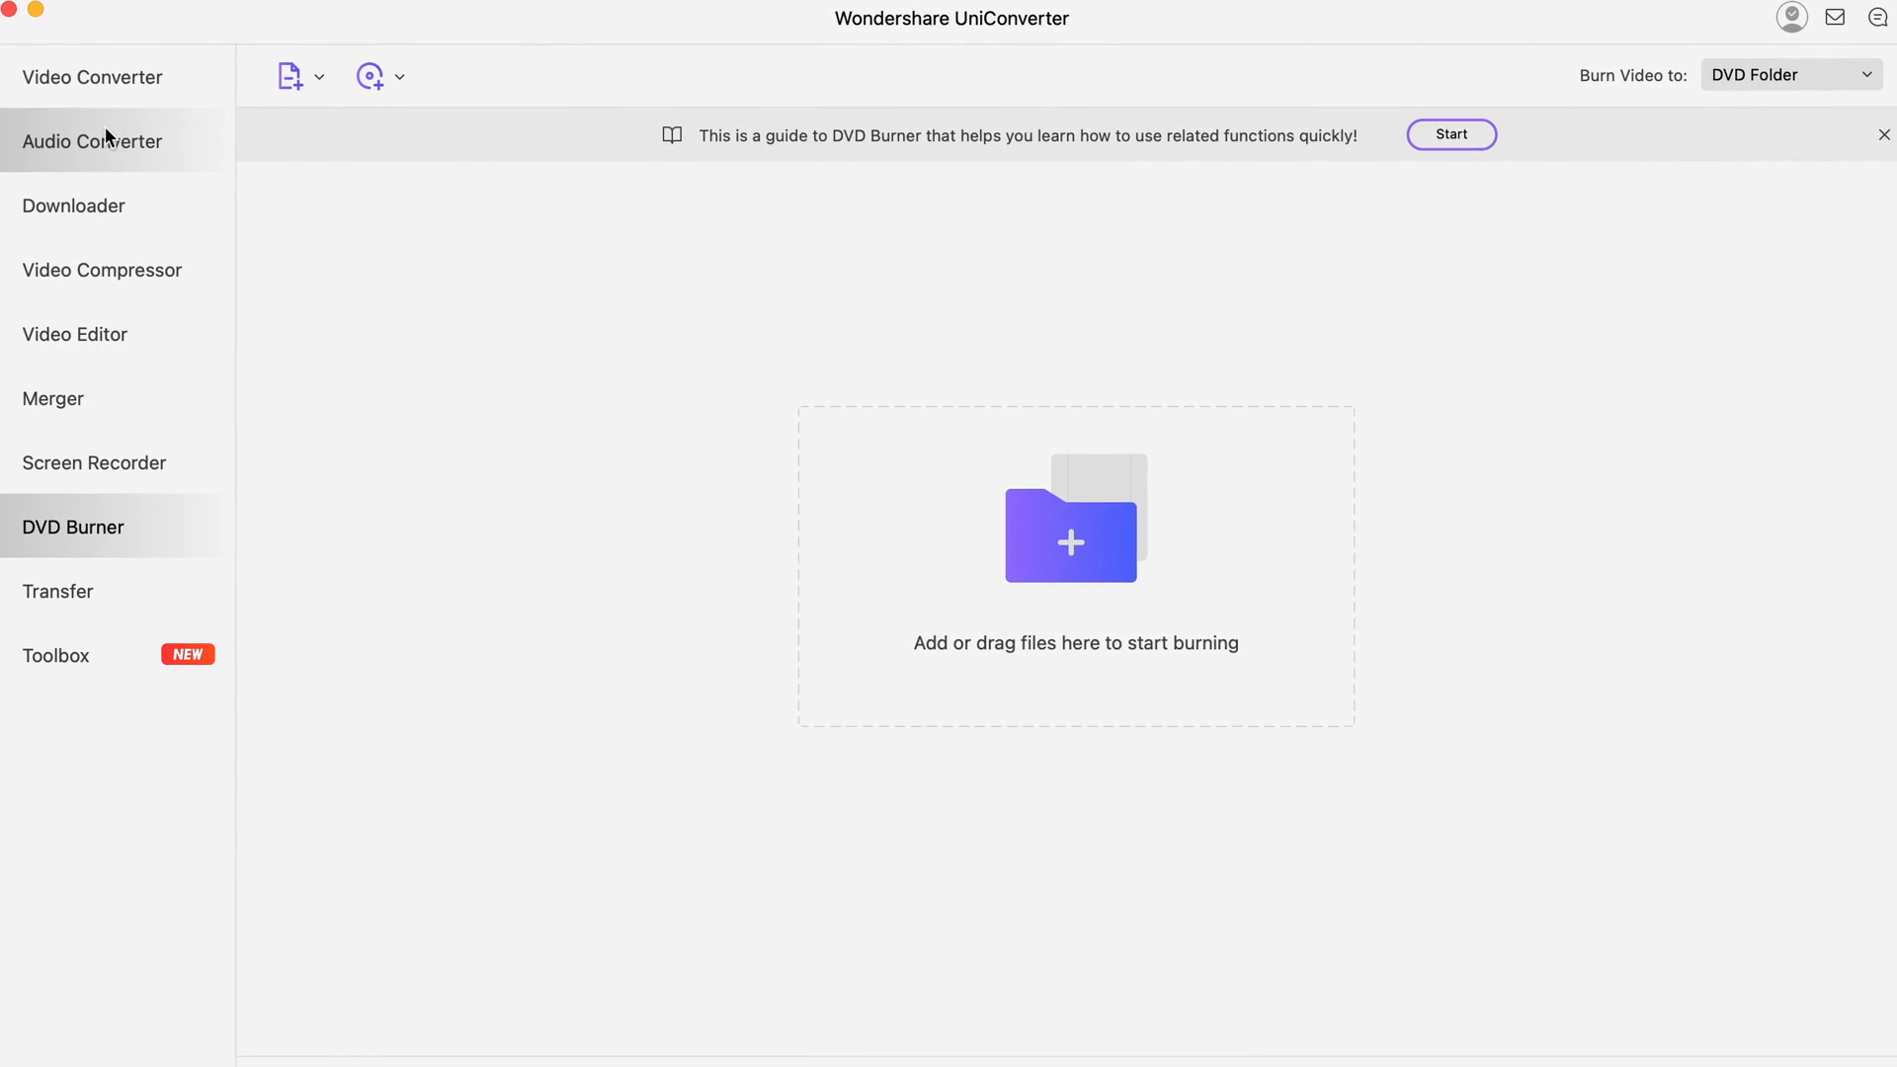
left_click(91, 73)
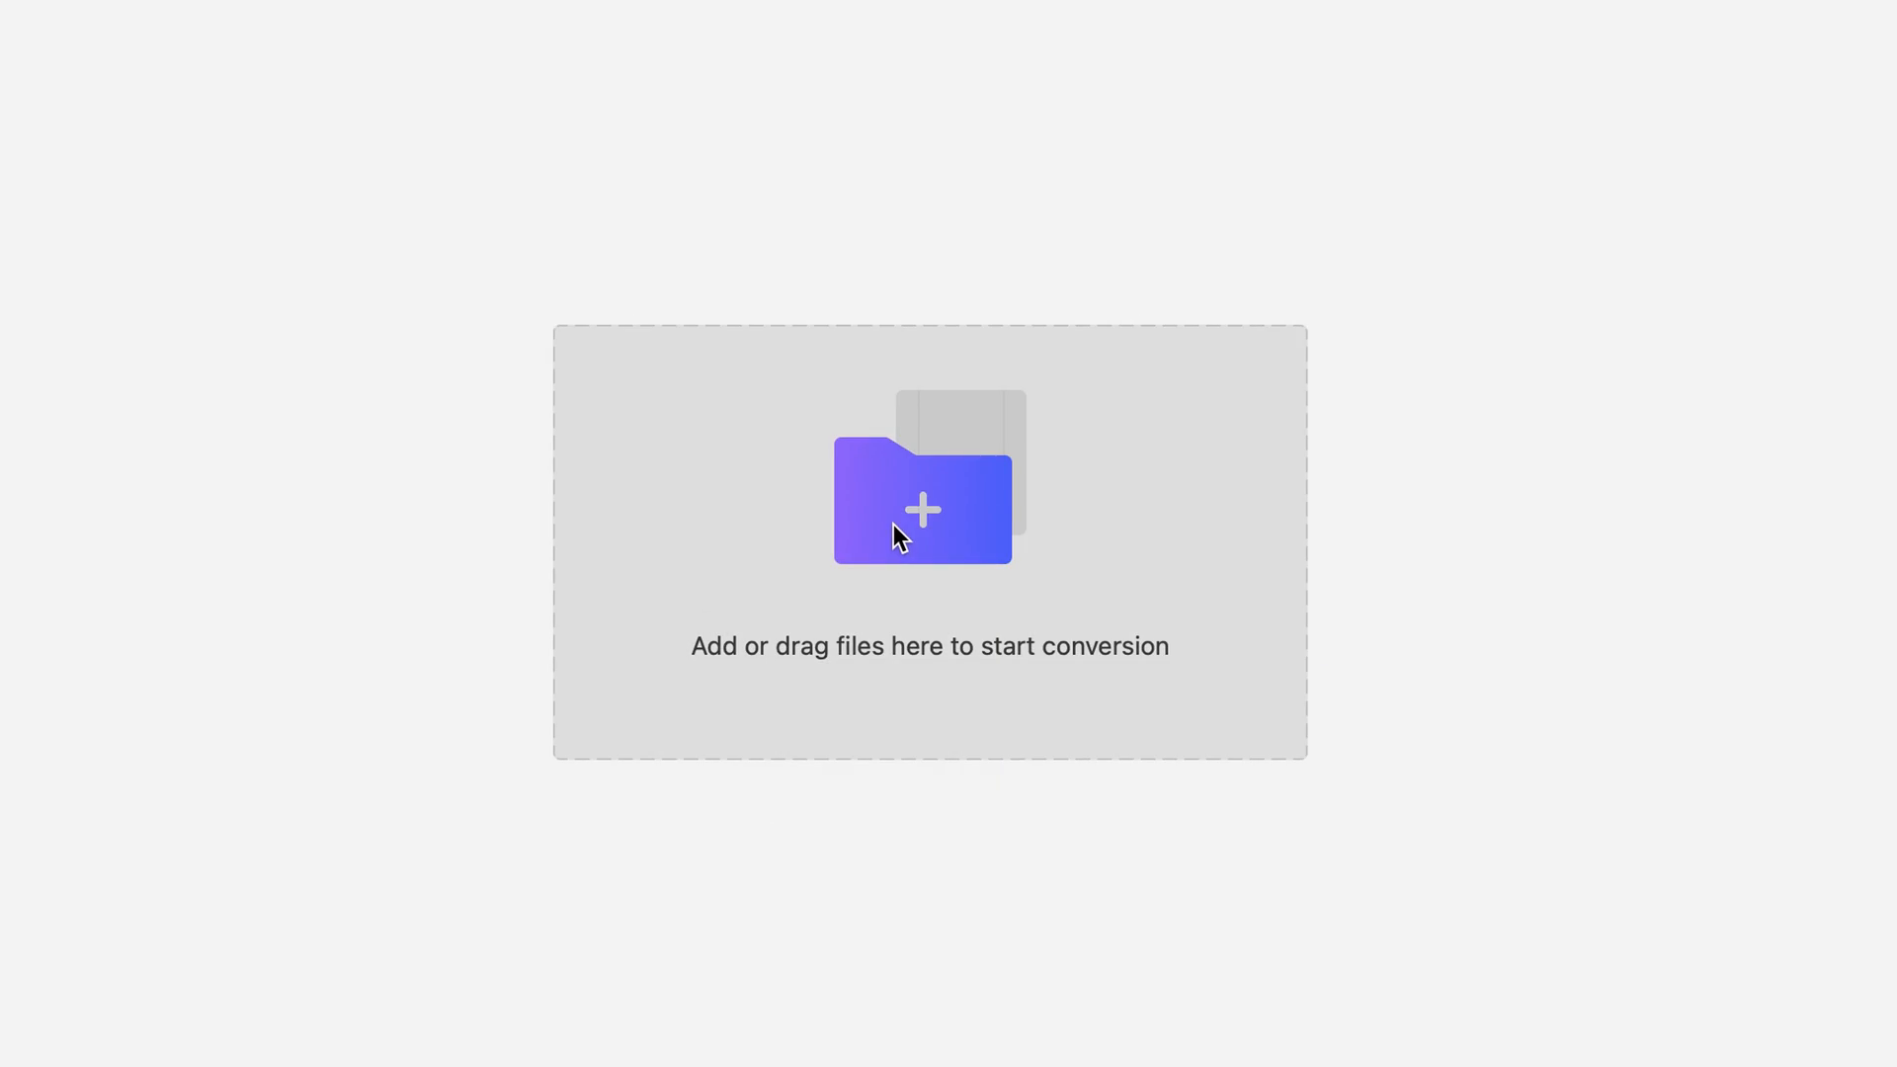
Add the four MOV hike clips to the converter list and dismiss the IMG_3209 preview player.
left_click(921, 504)
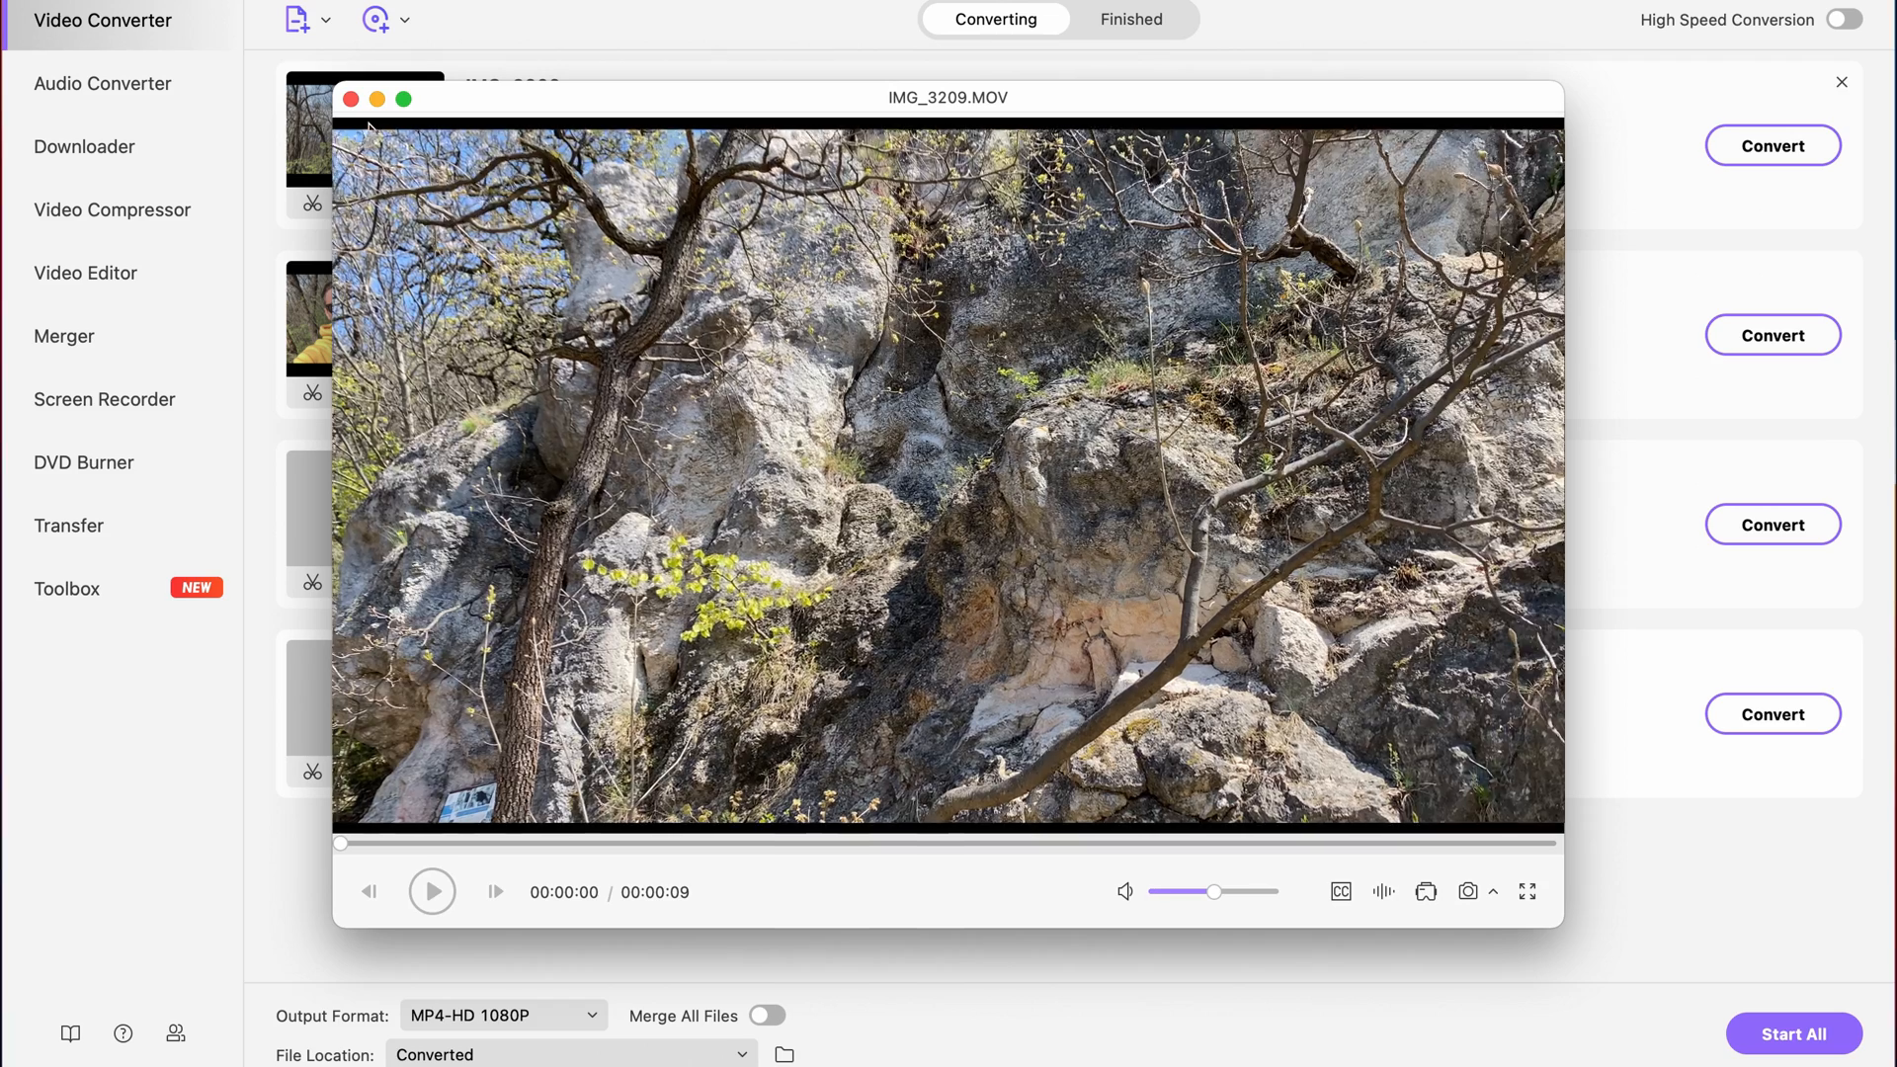
left_click(431, 891)
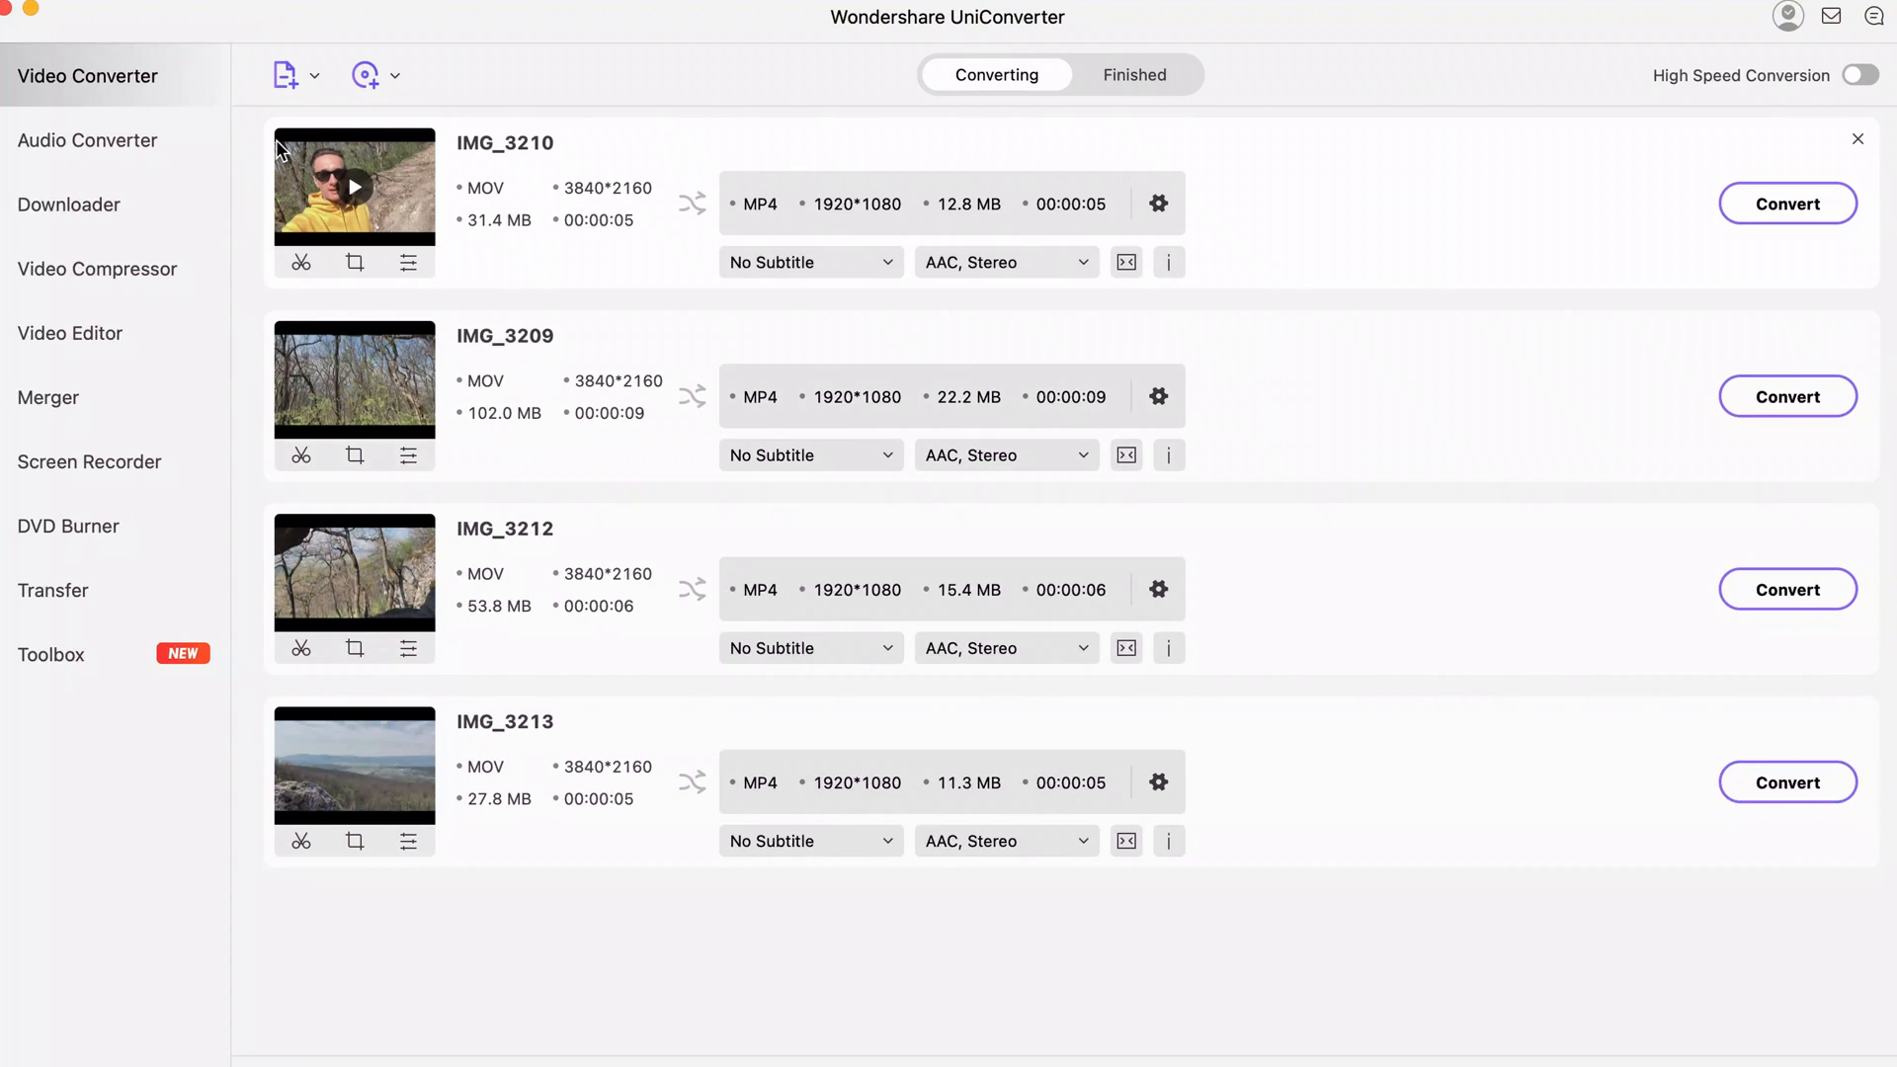
mouse_move(375, 236)
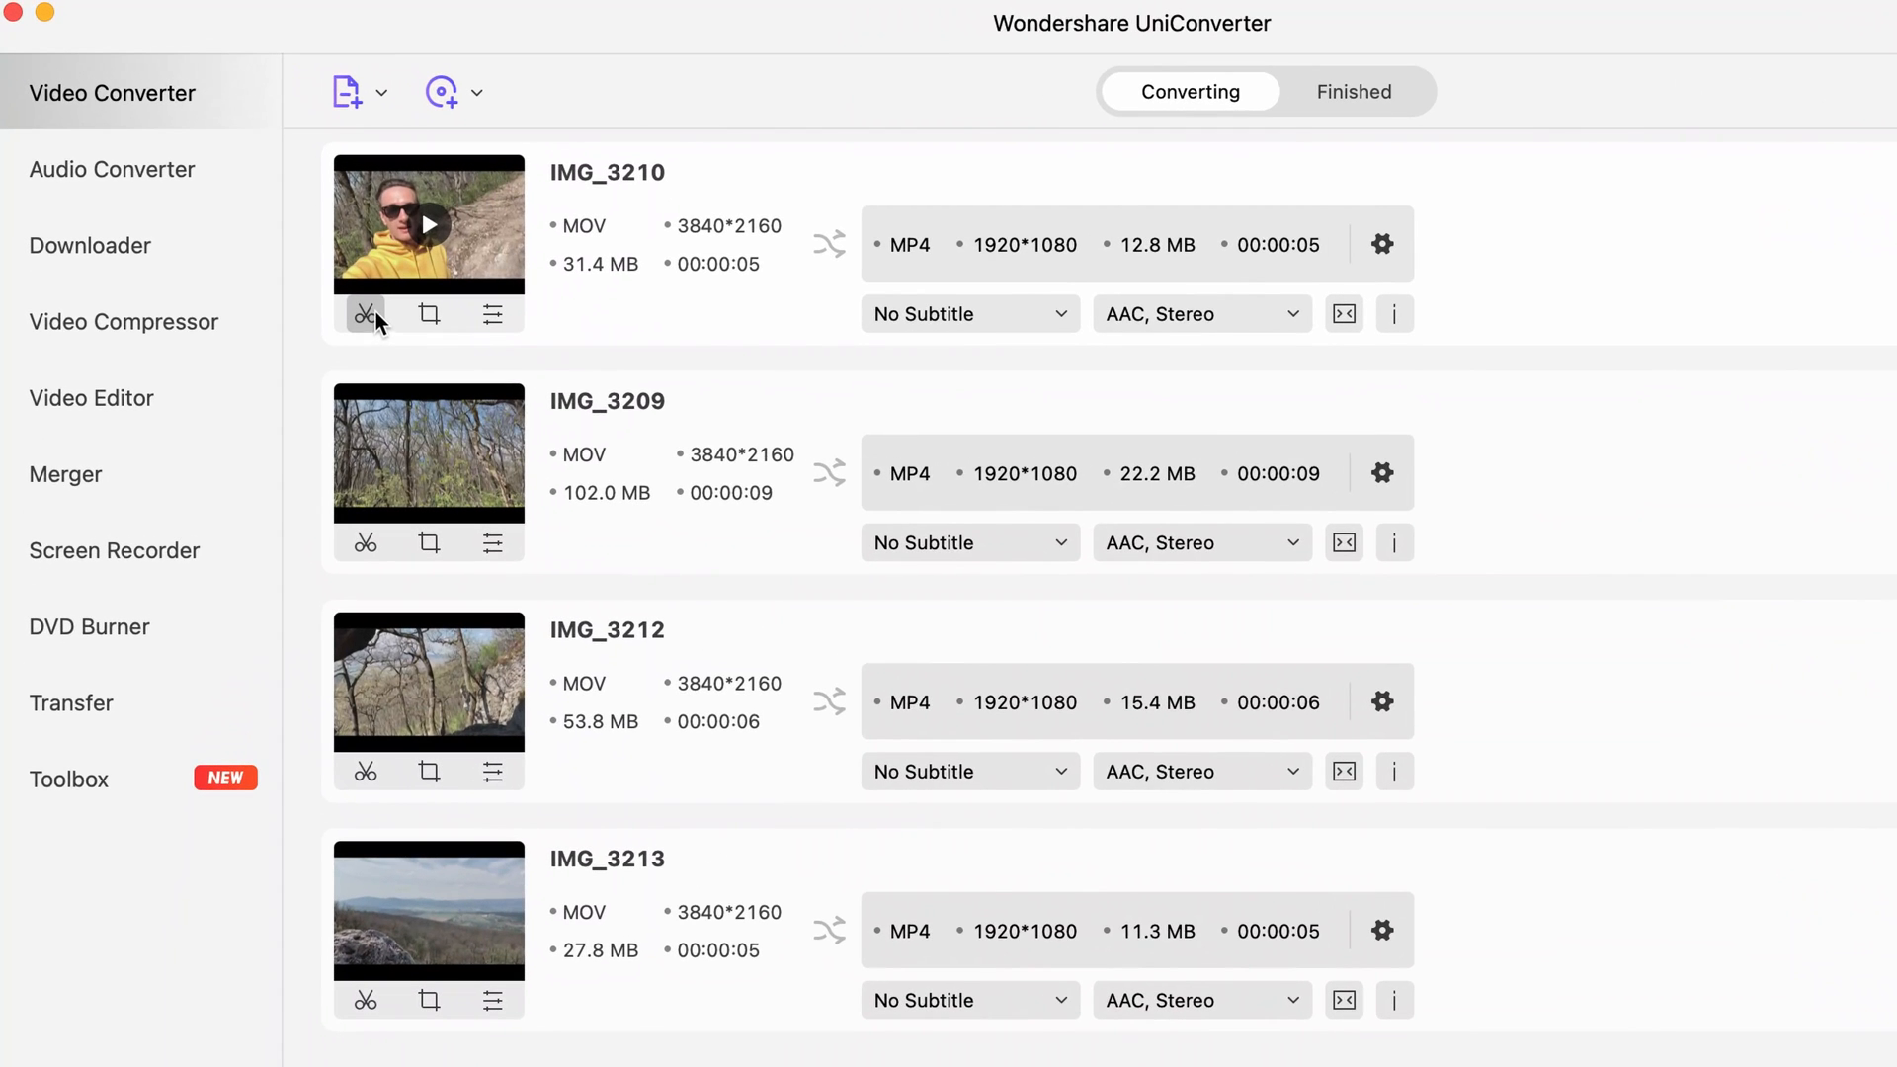
Open the trim editor for IMG_3210 and cancel it without changes.
left_click(363, 315)
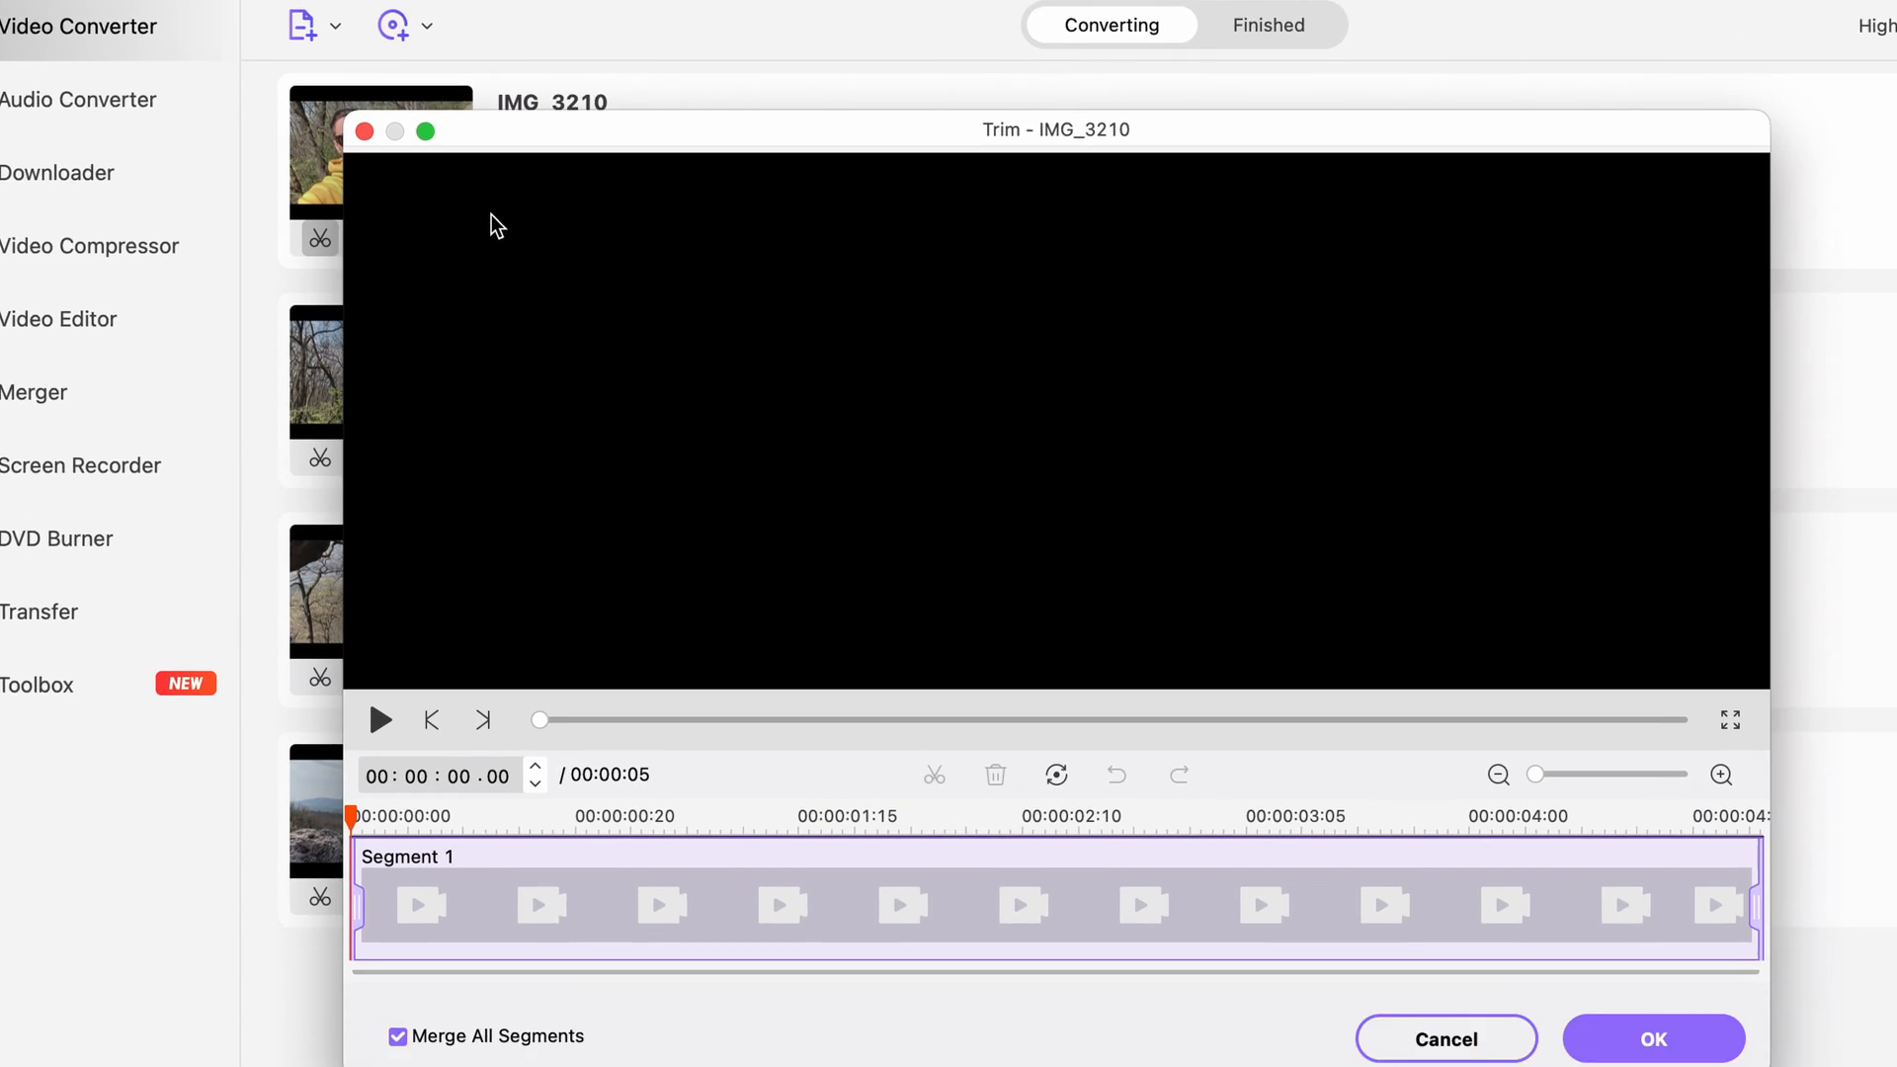
left_click(379, 719)
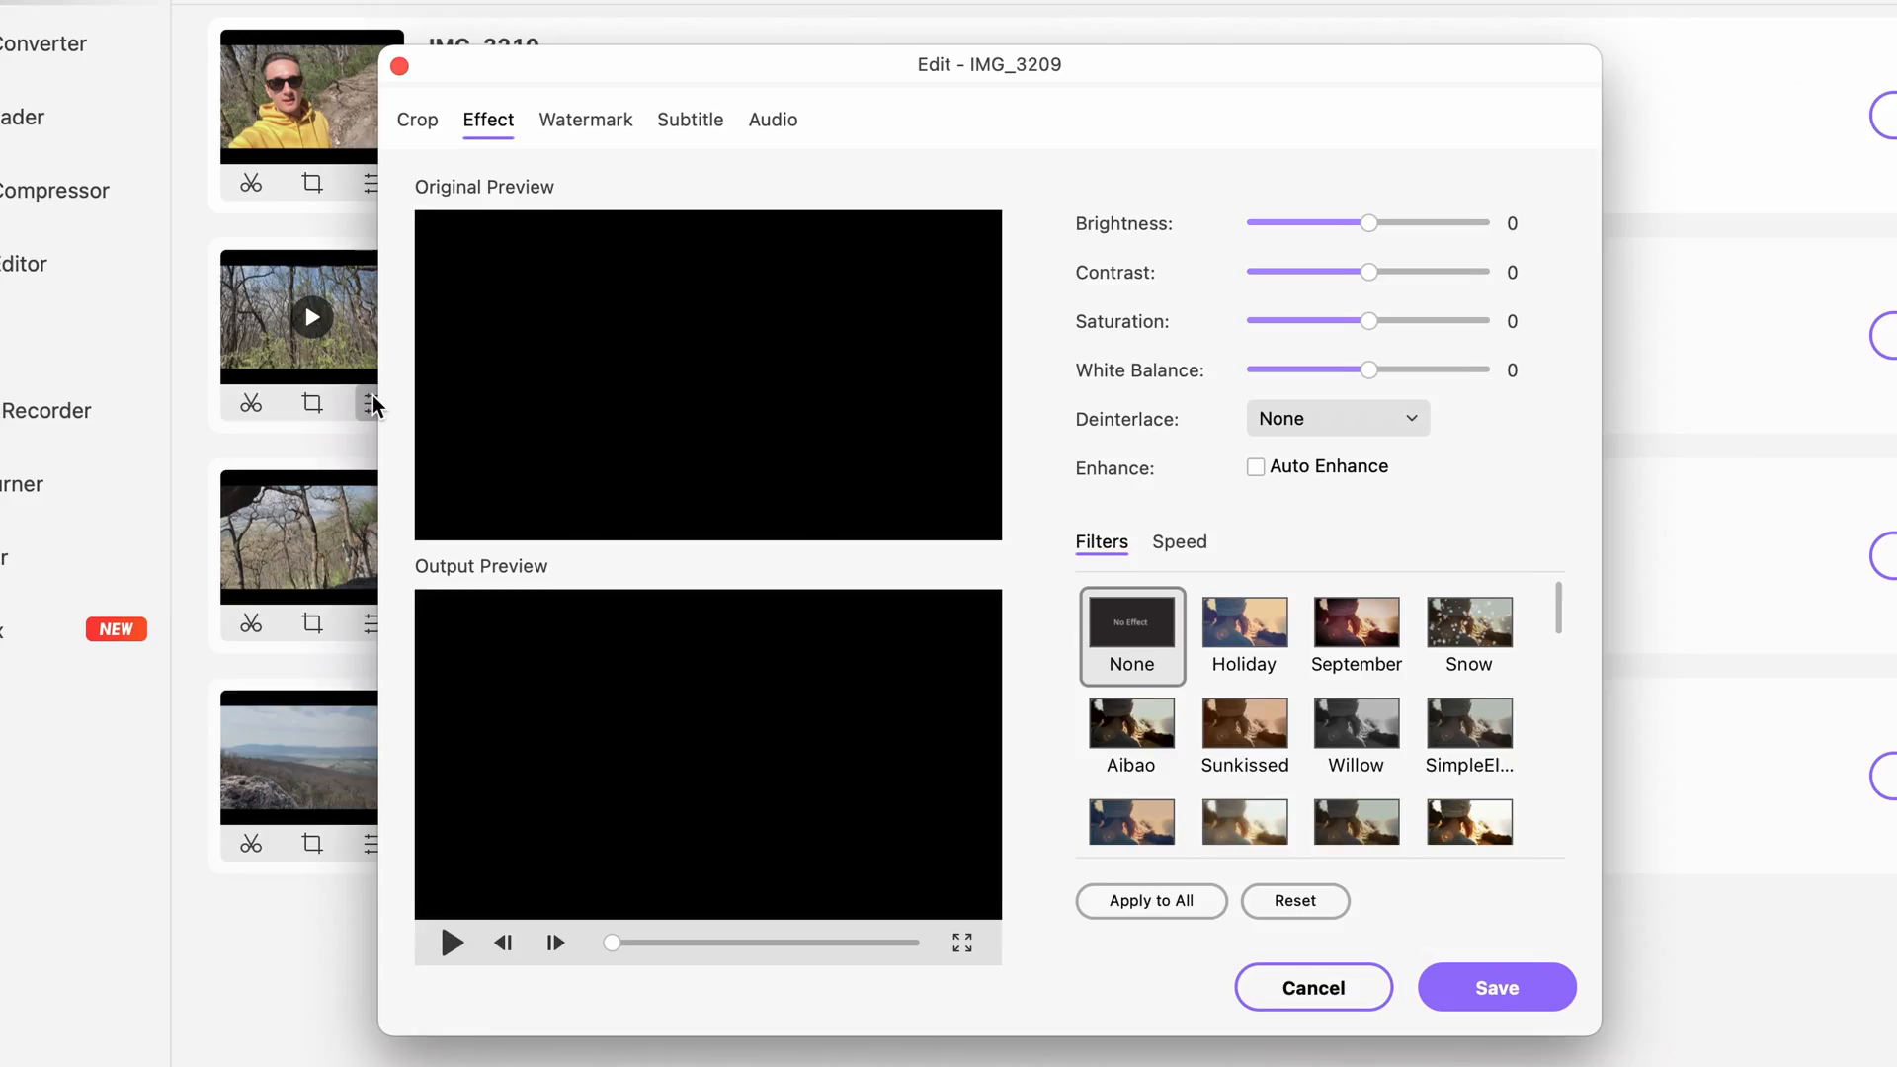
Give IMG_3210 the Willow black-and-white filter with Auto Enhance turned on.
left_click_drag(1367, 223, 1356, 213)
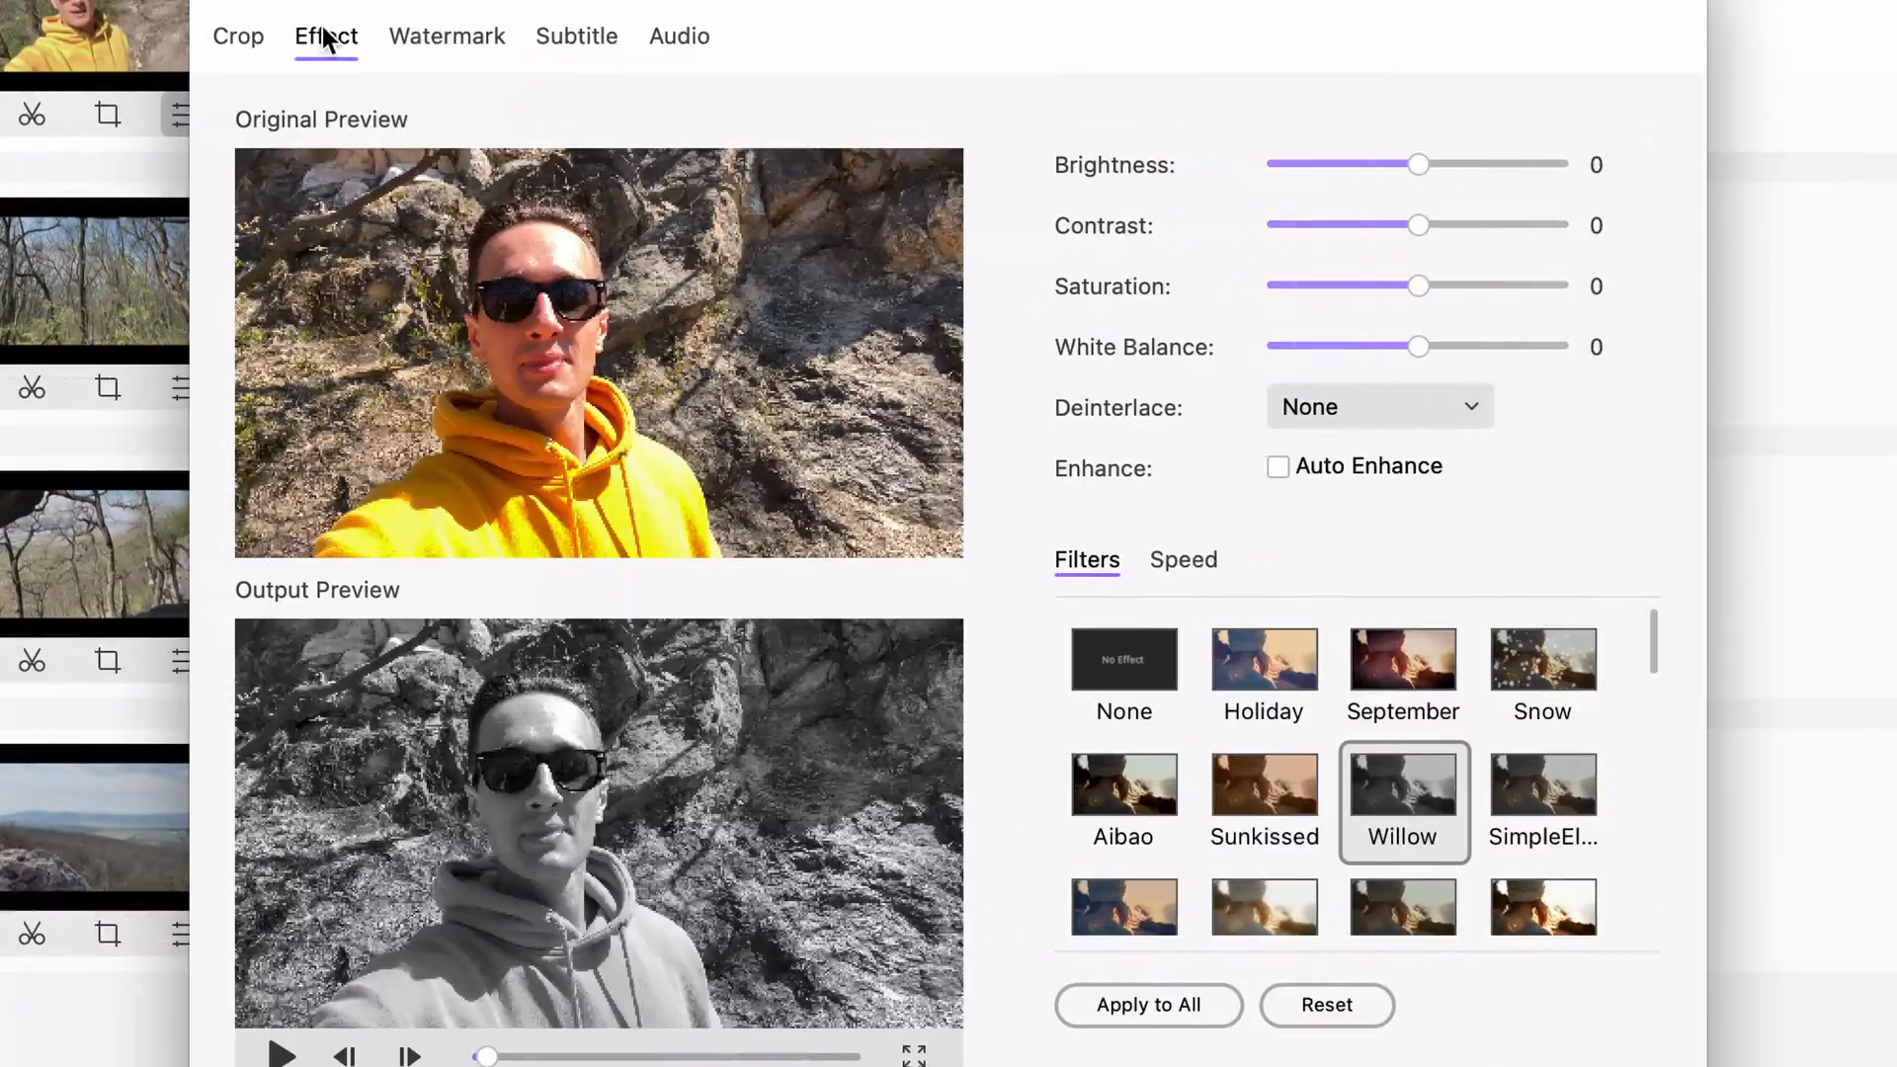
left_click(1379, 405)
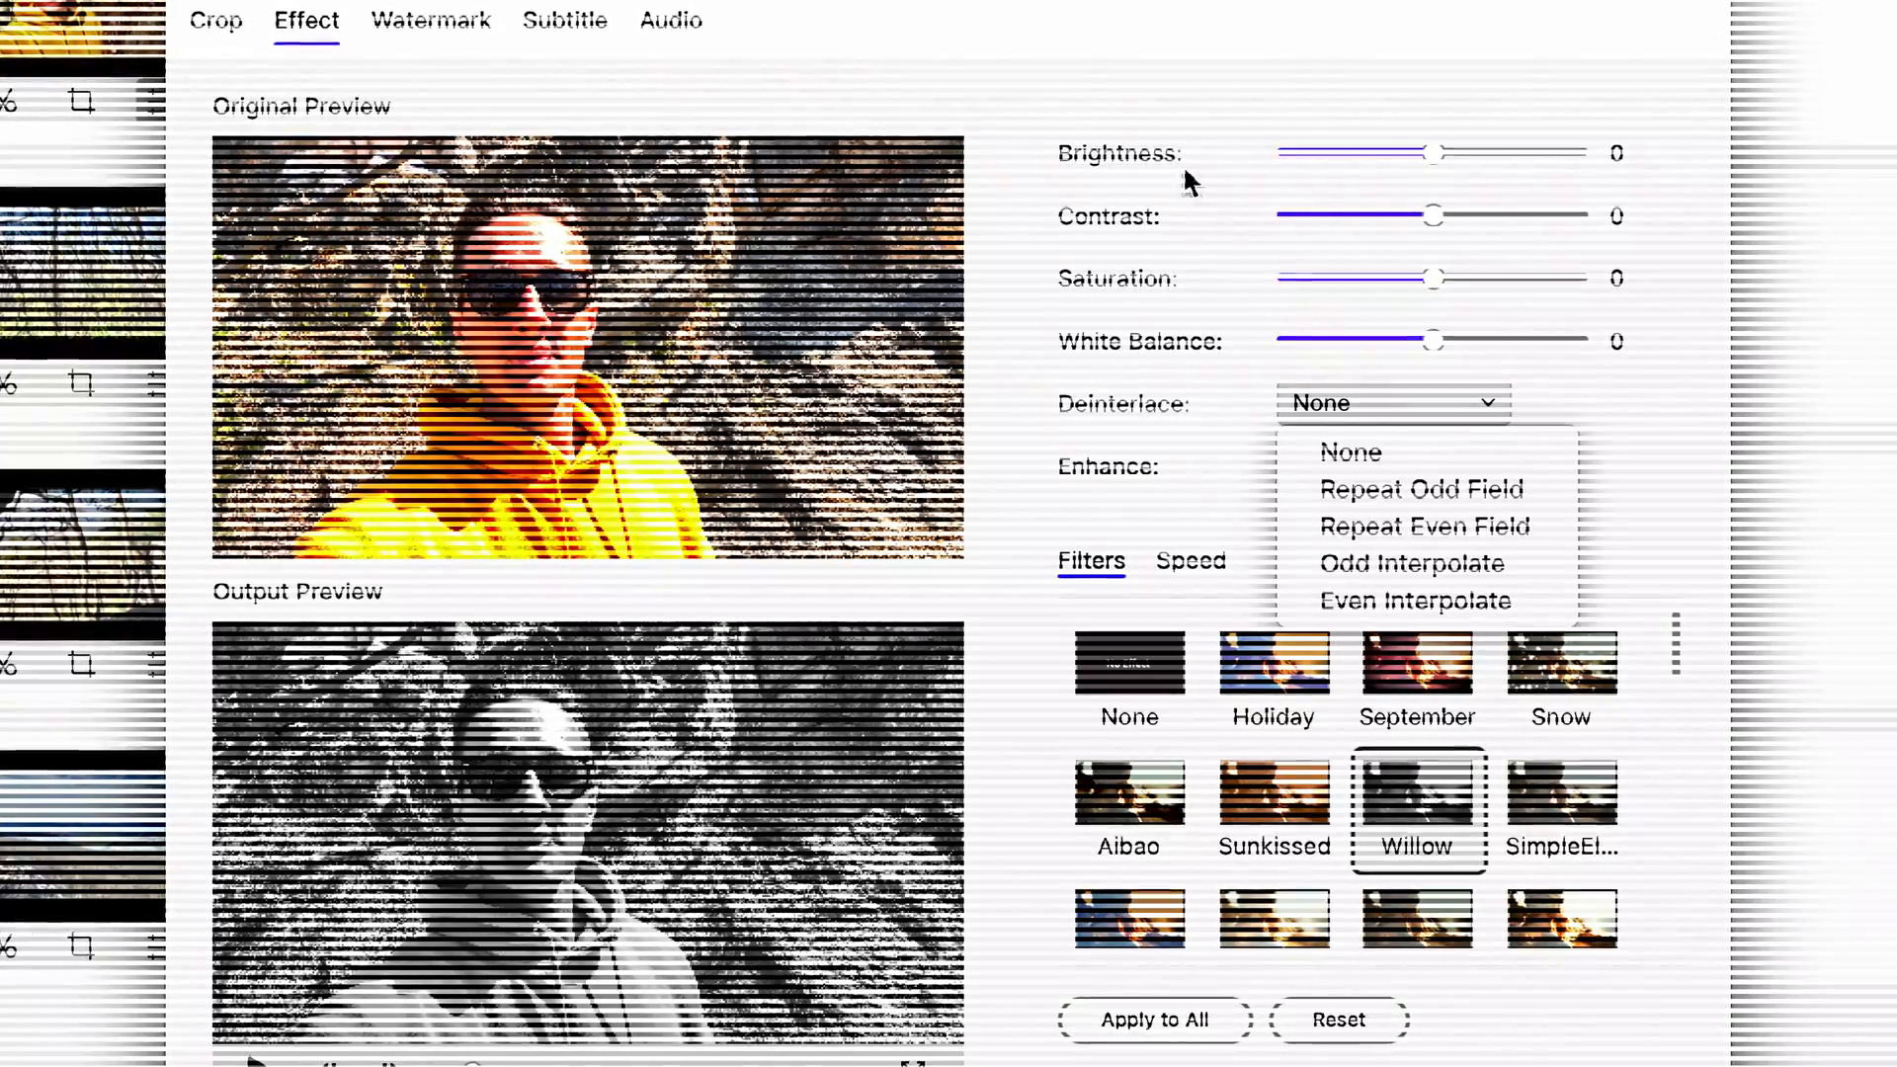
left_click(1350, 453)
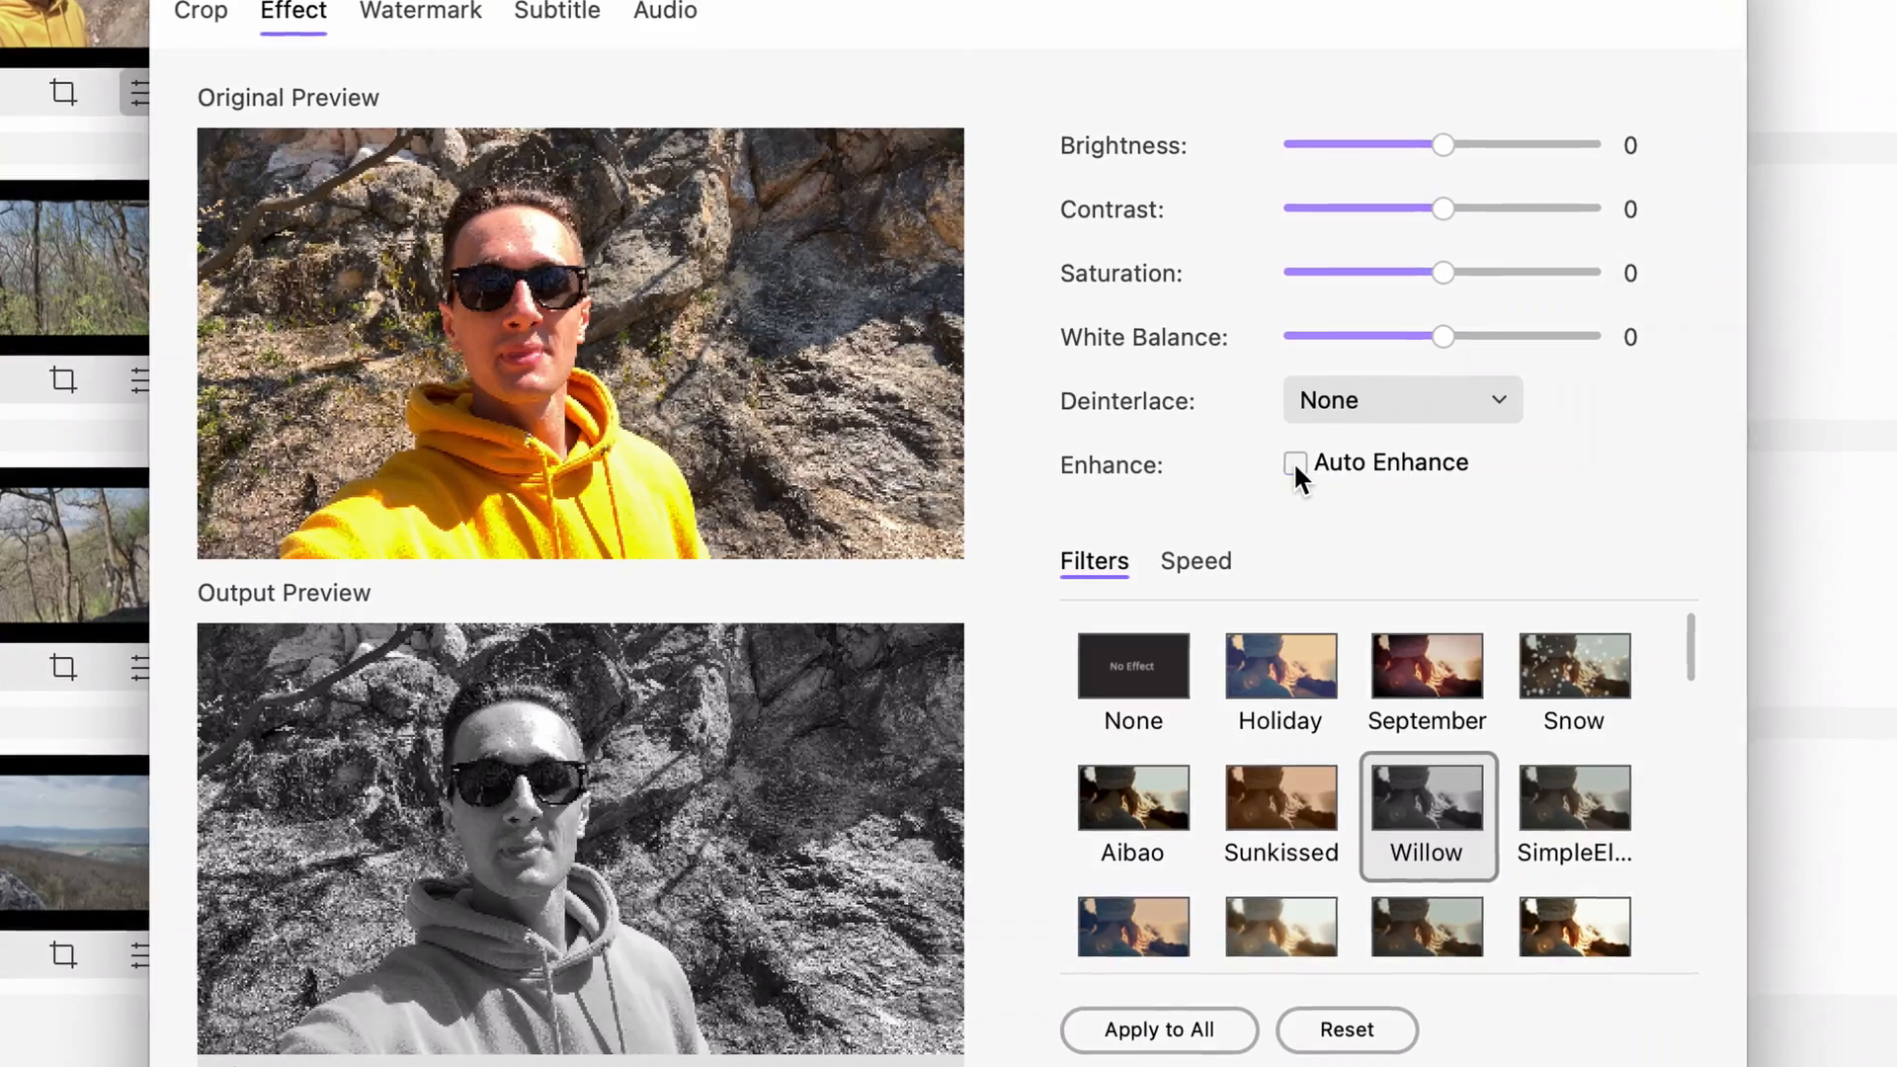
left_click(1294, 462)
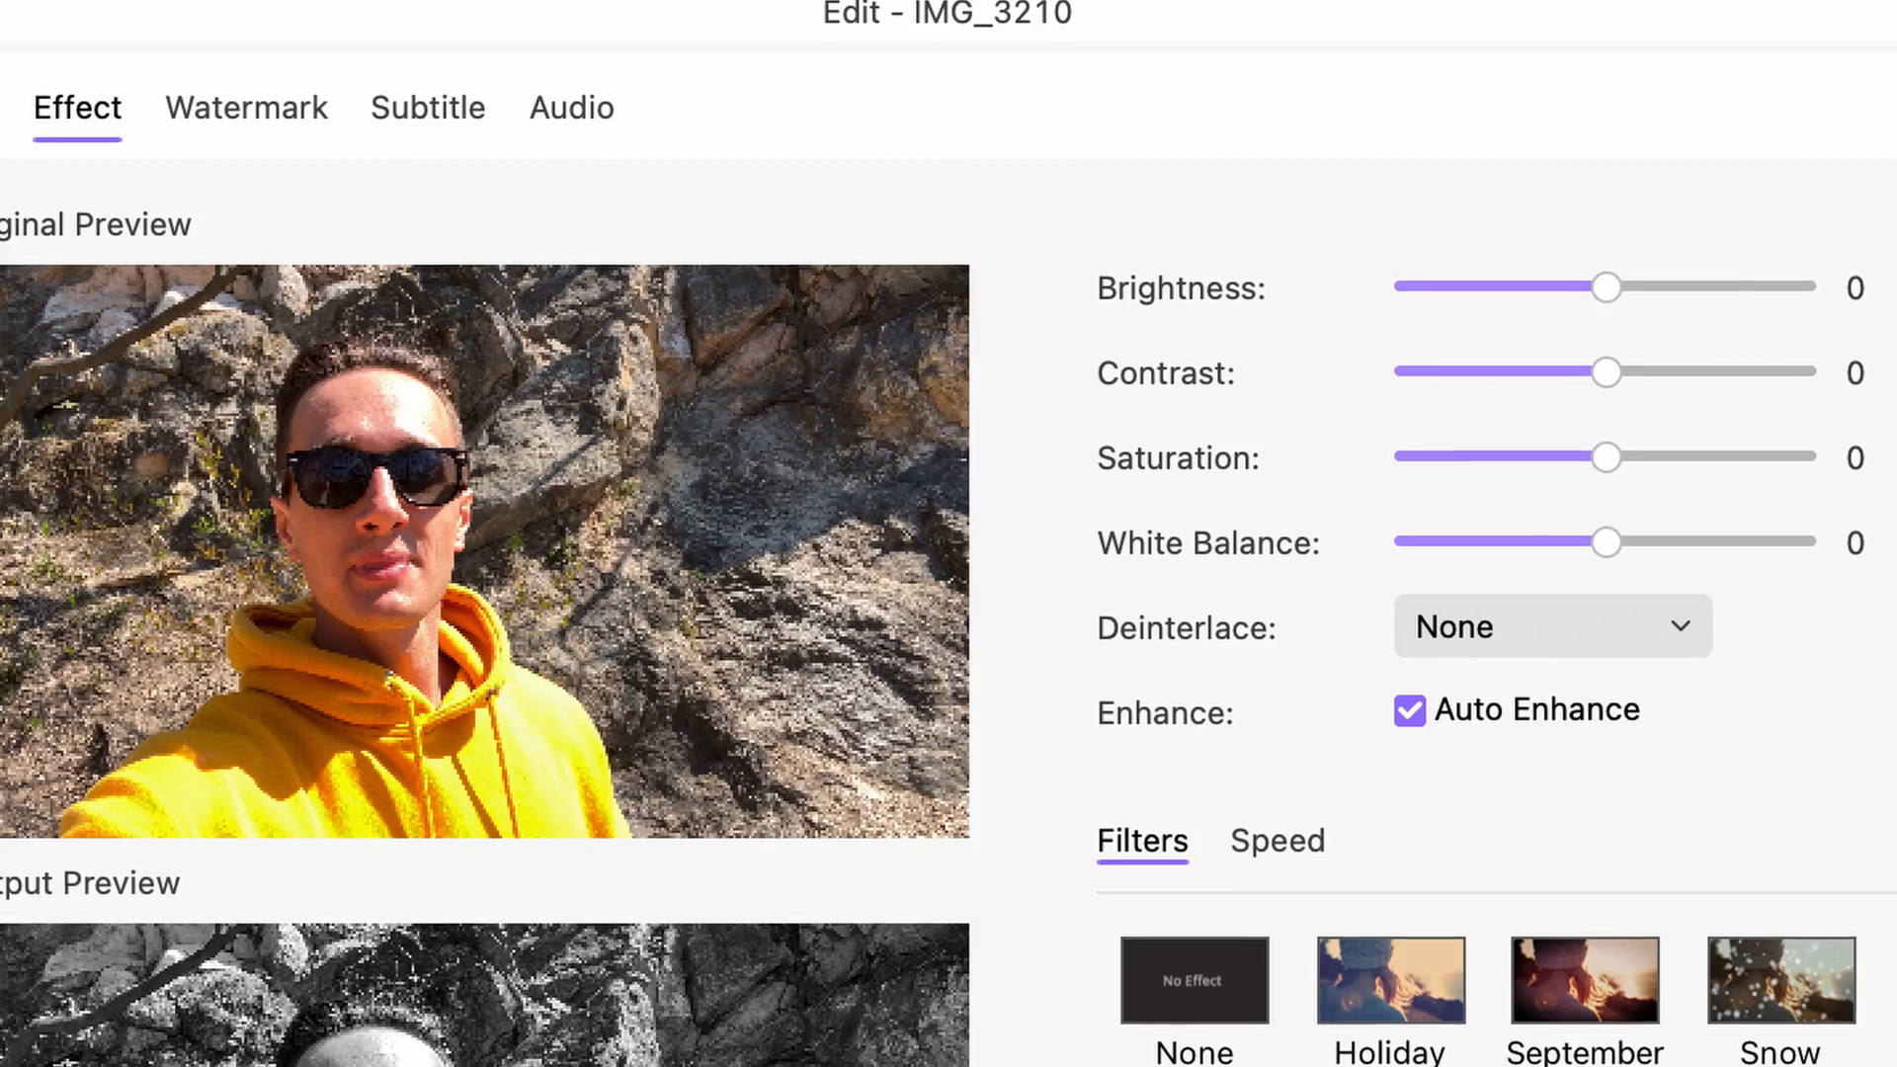
left_click(572, 107)
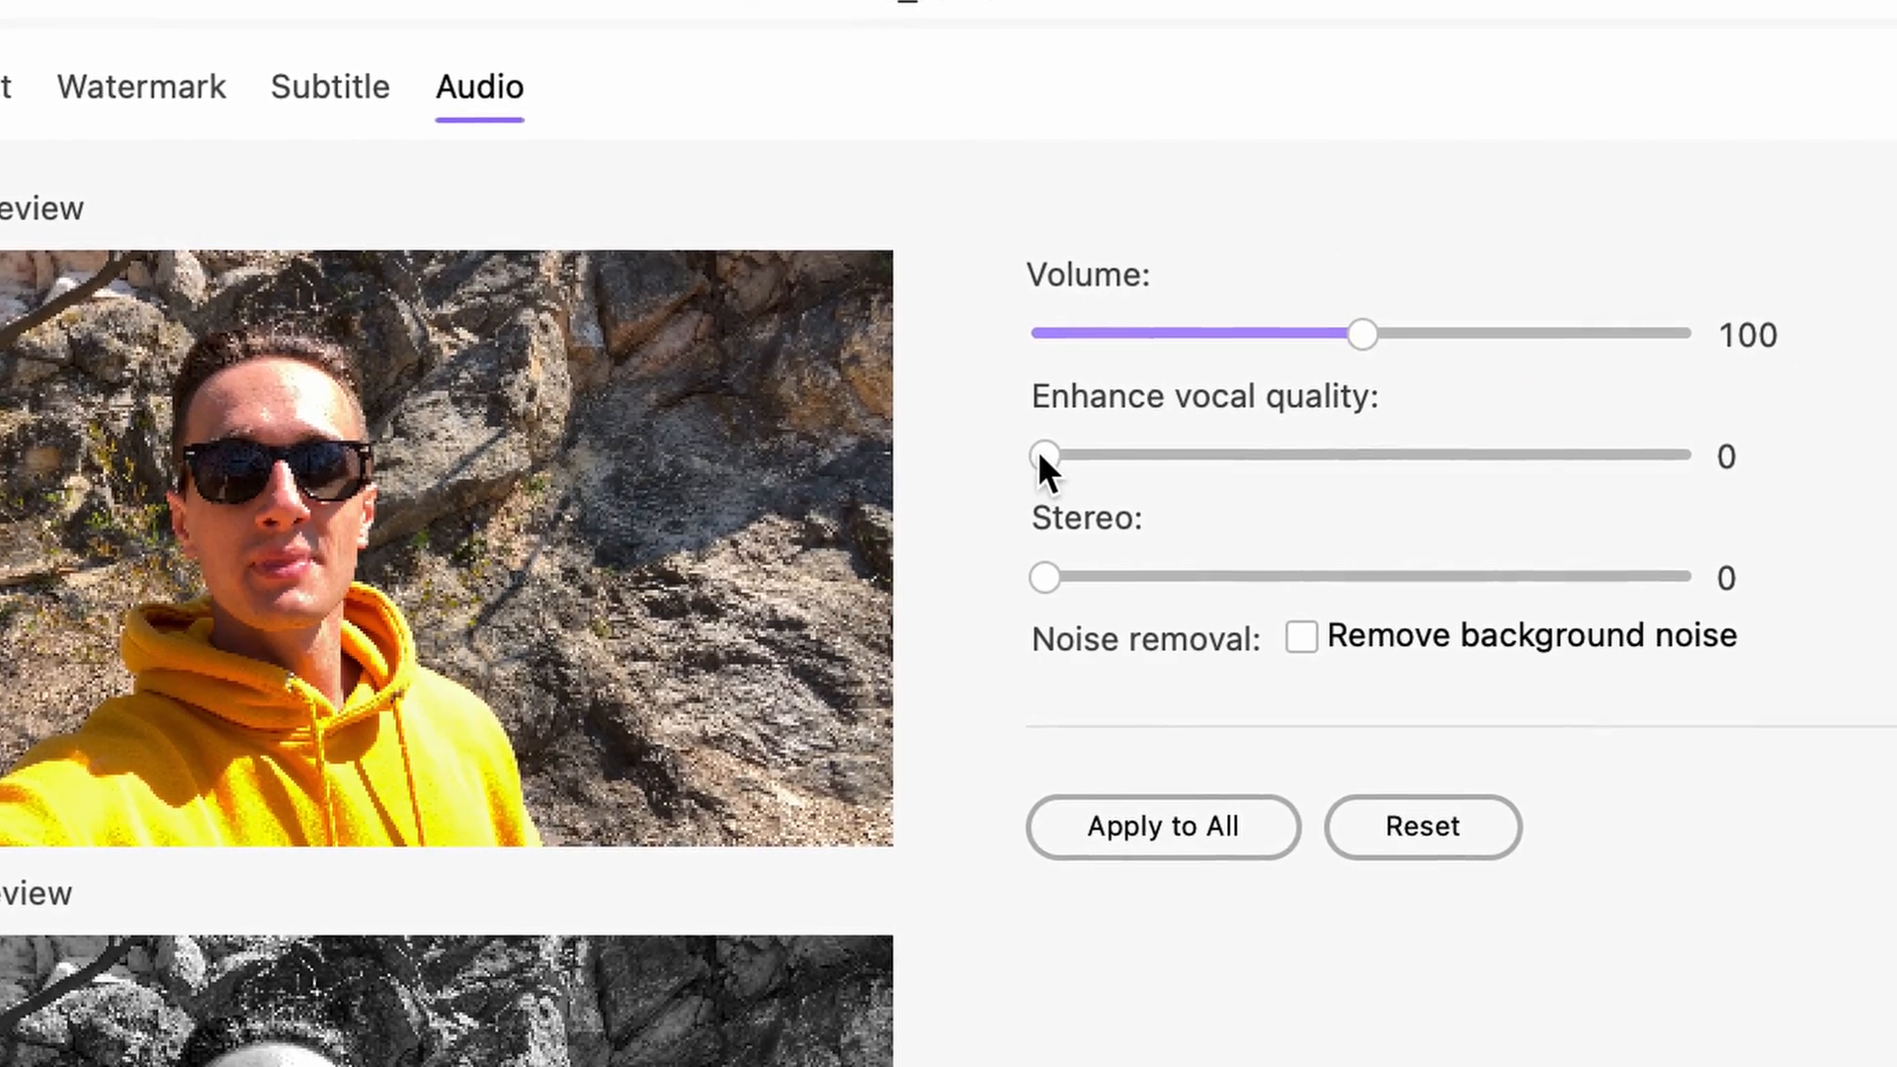
Raise the Enhance vocal quality slider in the clip's audio adjustments.
left_click_drag(1046, 454, 1192, 449)
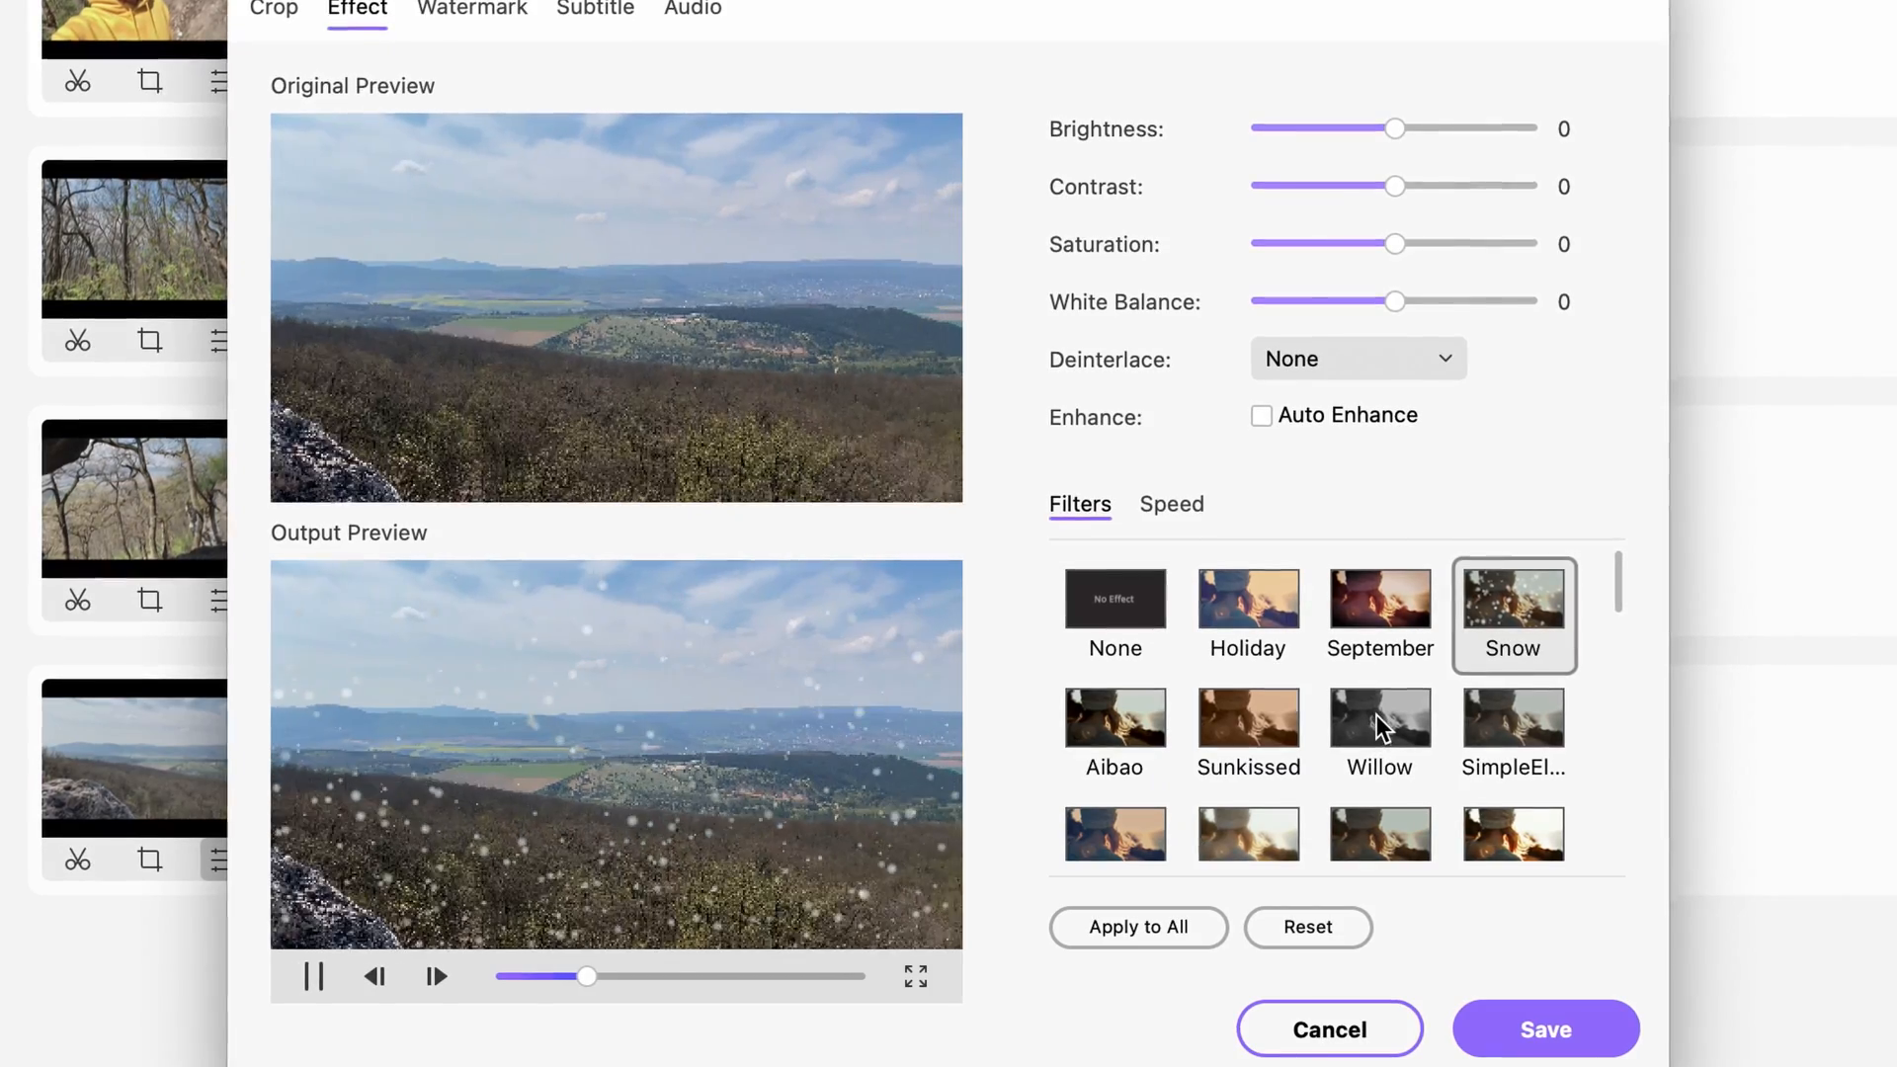
Replace Snow with Willow on the landscape clip and apply it to all four clips.
left_click(1379, 713)
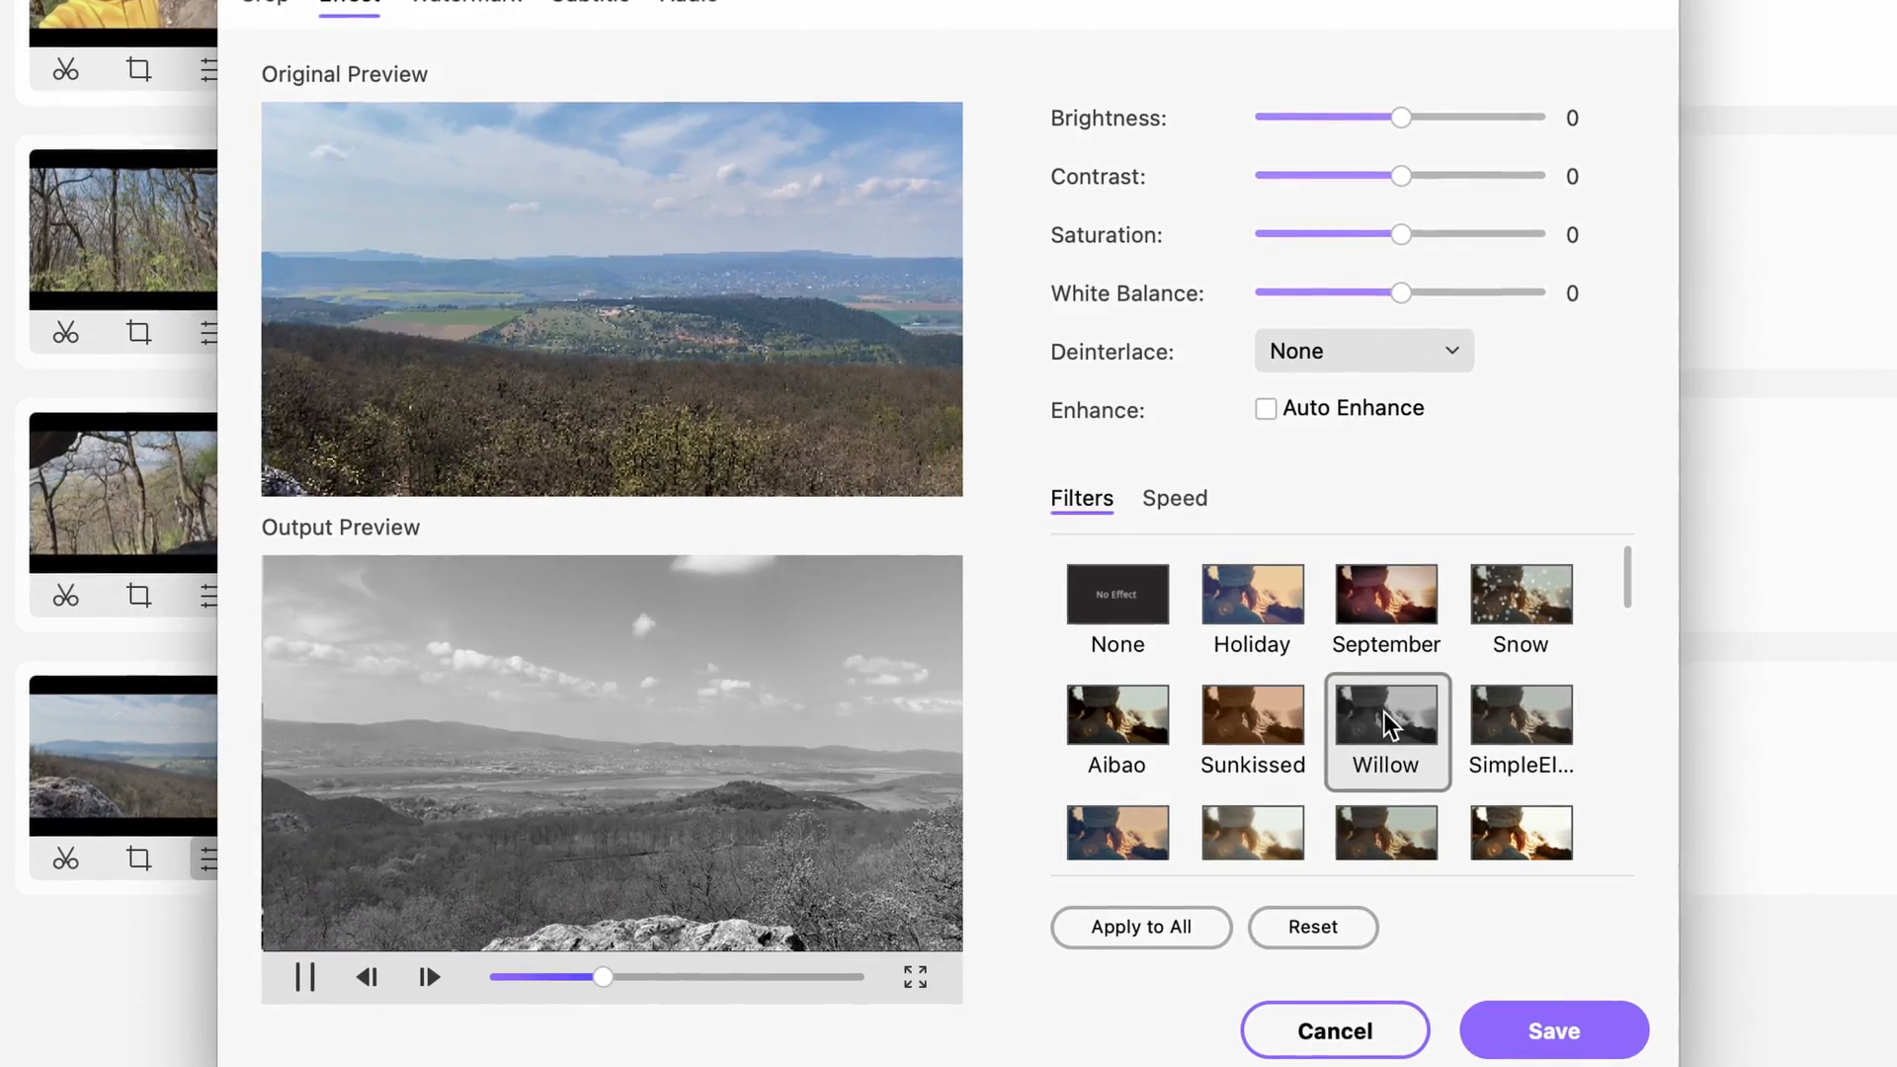
left_click(1140, 927)
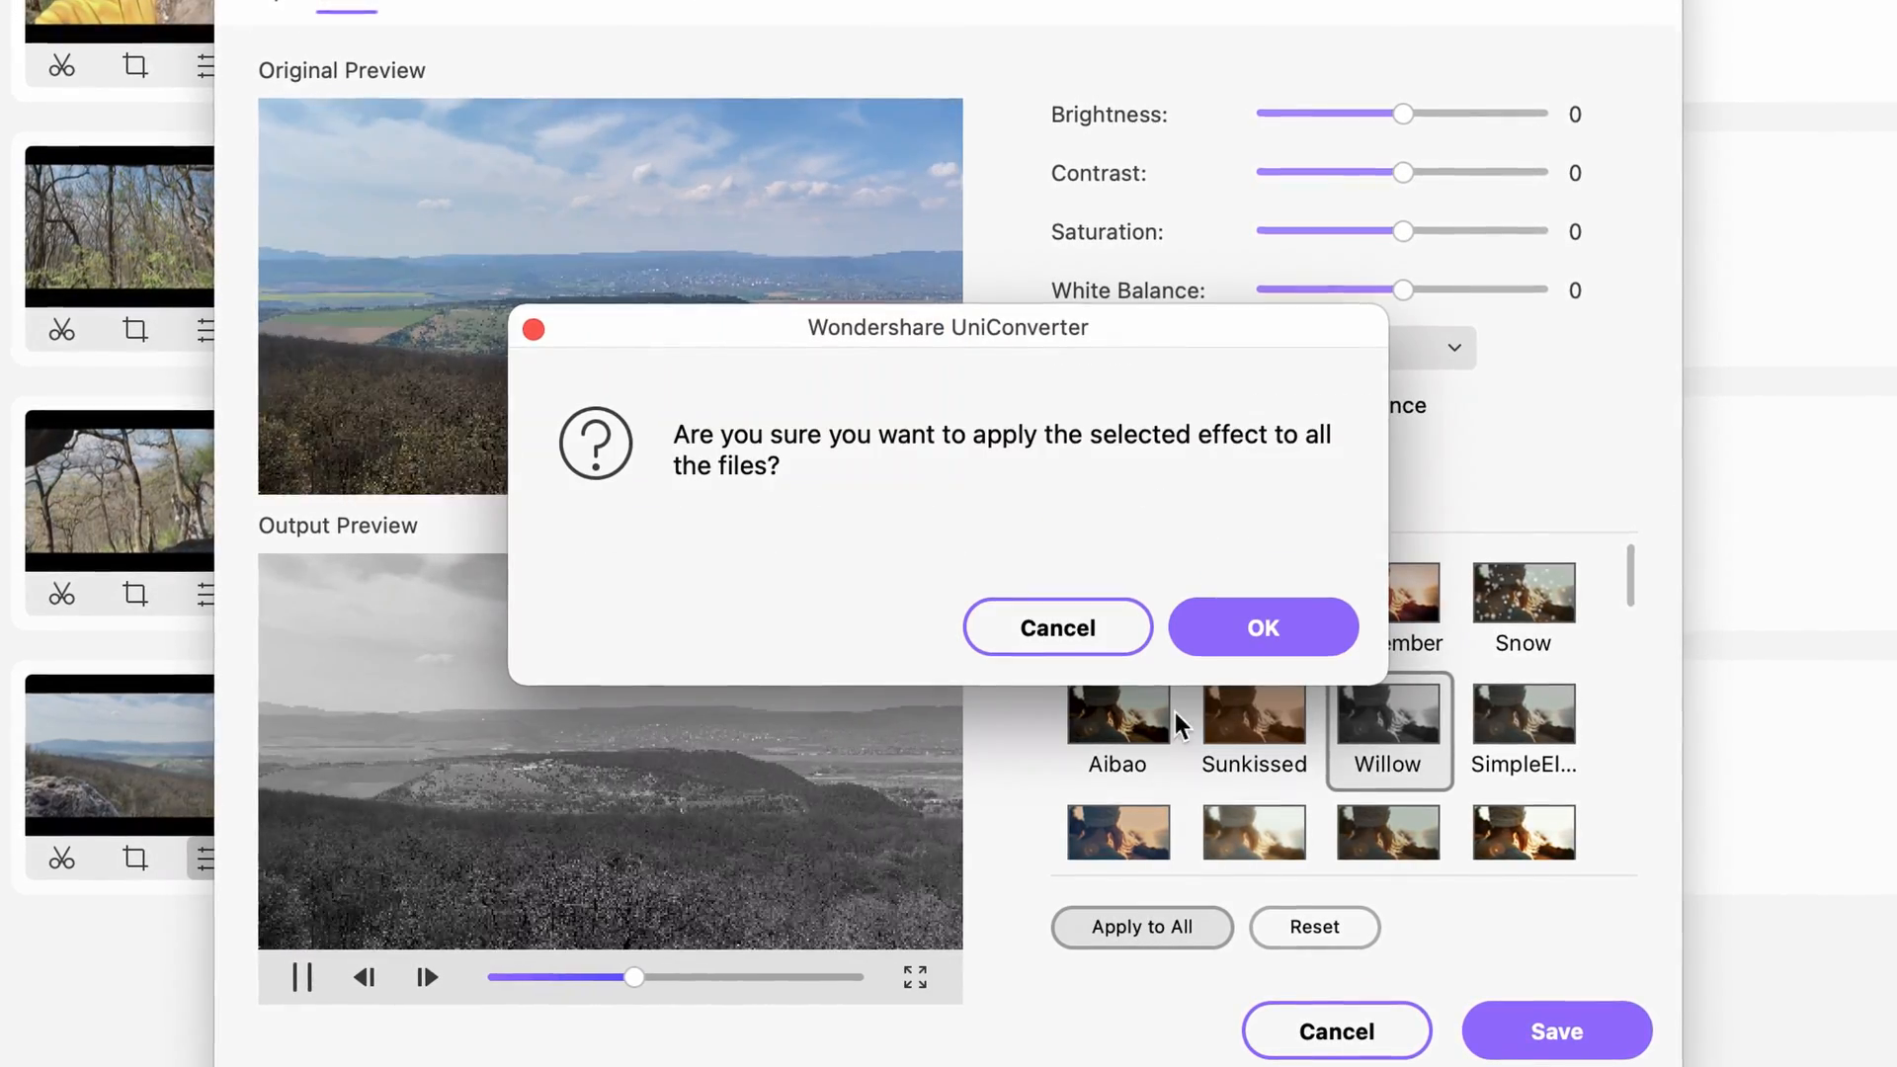
left_click(1263, 626)
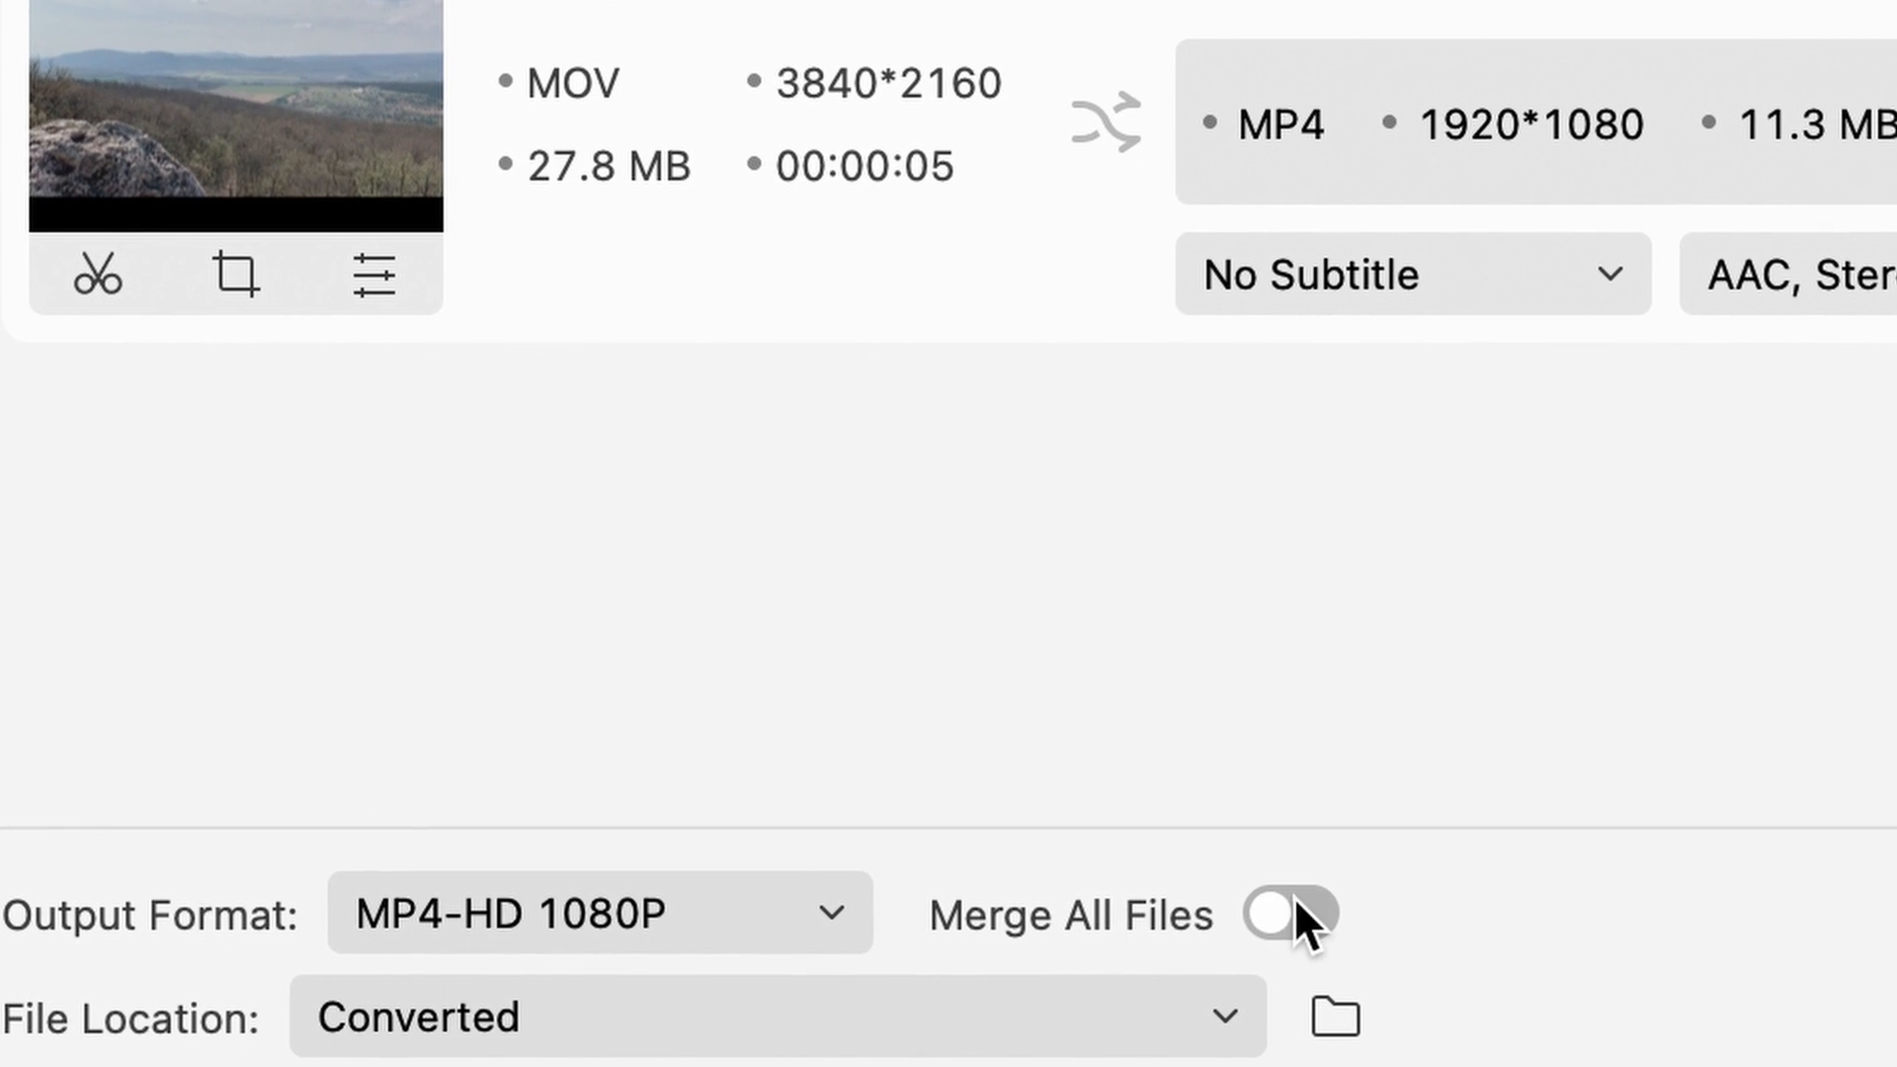
Switch on Merge All Files so the clips export as one MP4-HD 1080P file.
left_click(1288, 913)
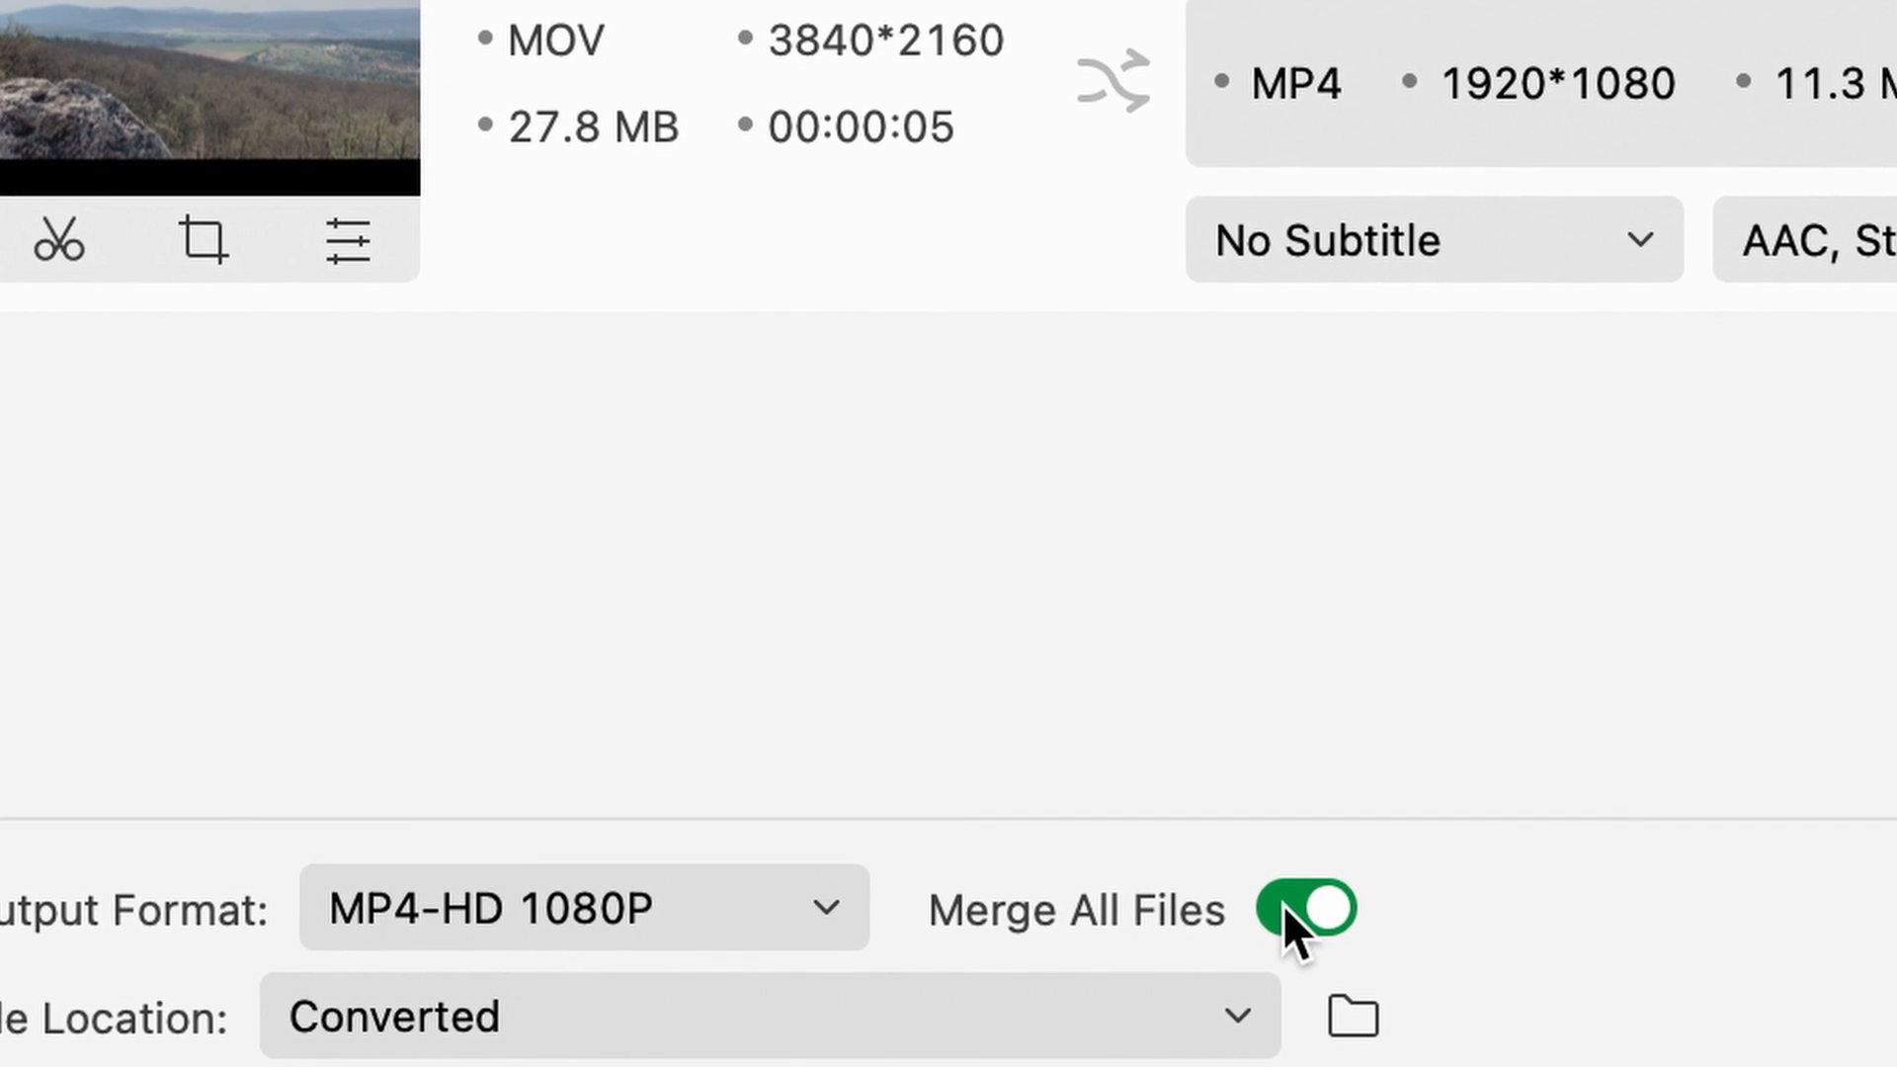